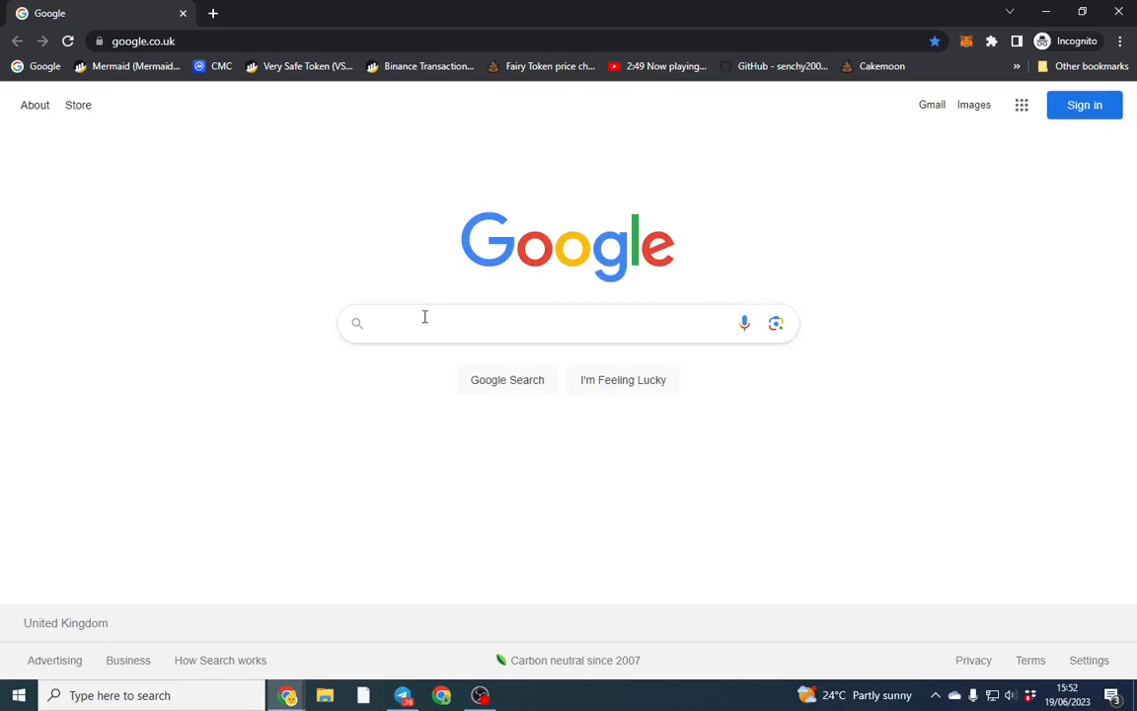
mouse_move(424, 316)
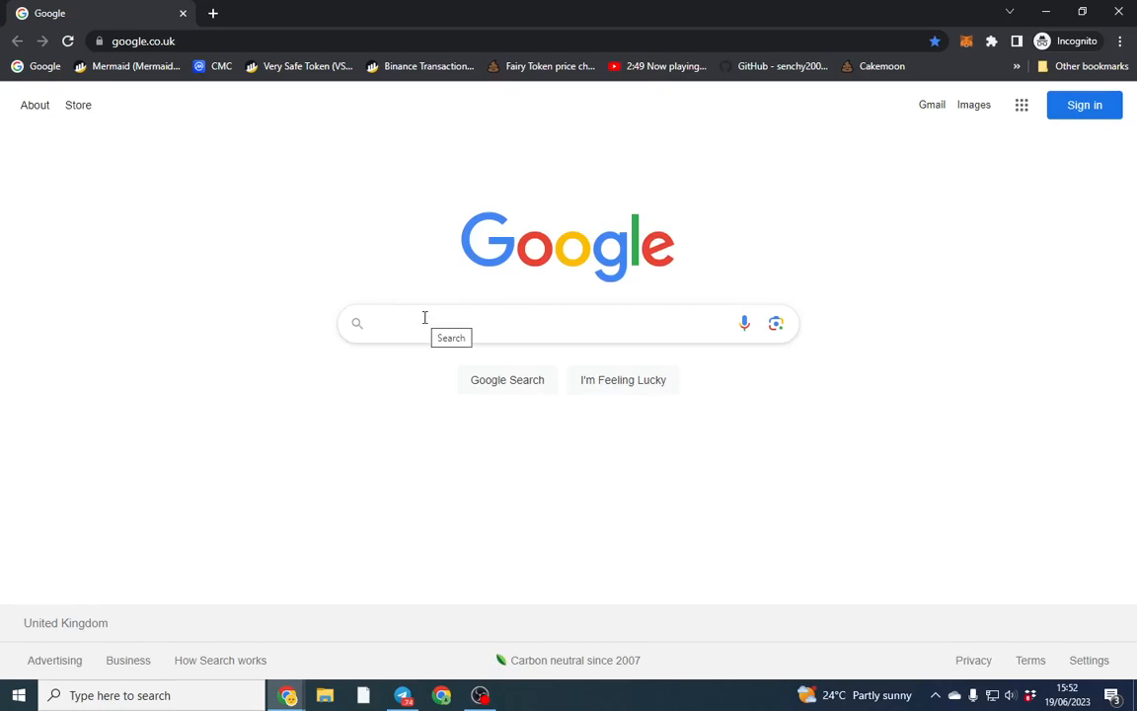
Step: Enter the query (intitle:resume or inurl:resume) -job -jobs -sample -example -samples -examples
click(424, 323)
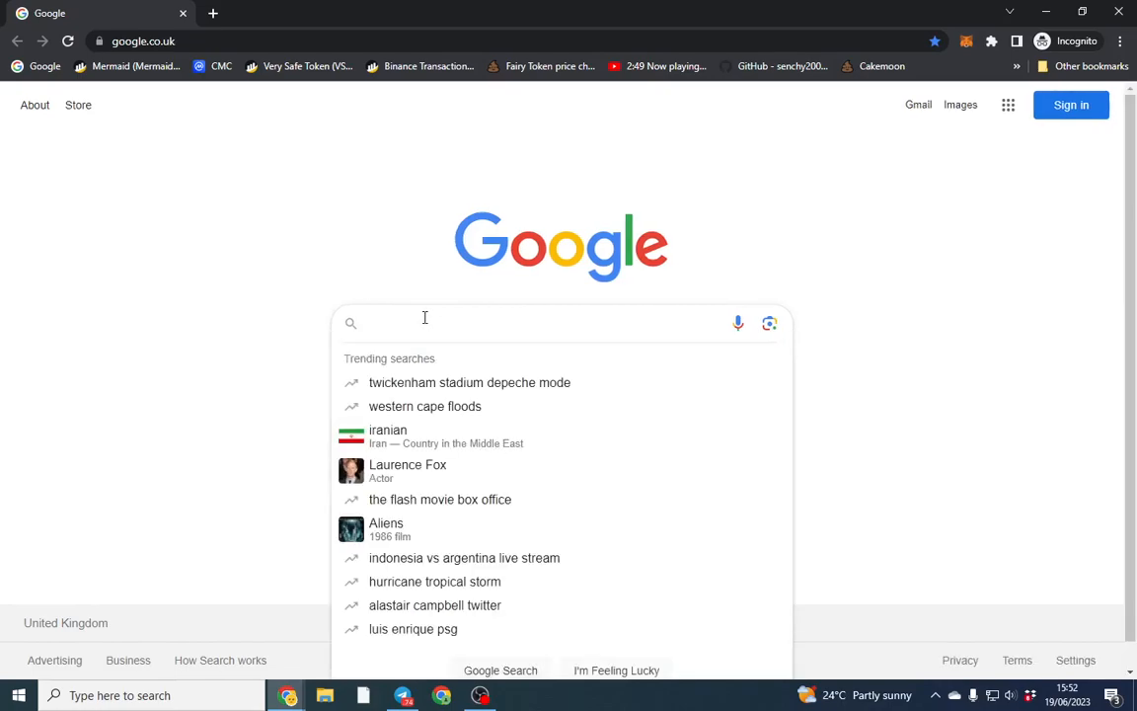
text((intitle:resume)
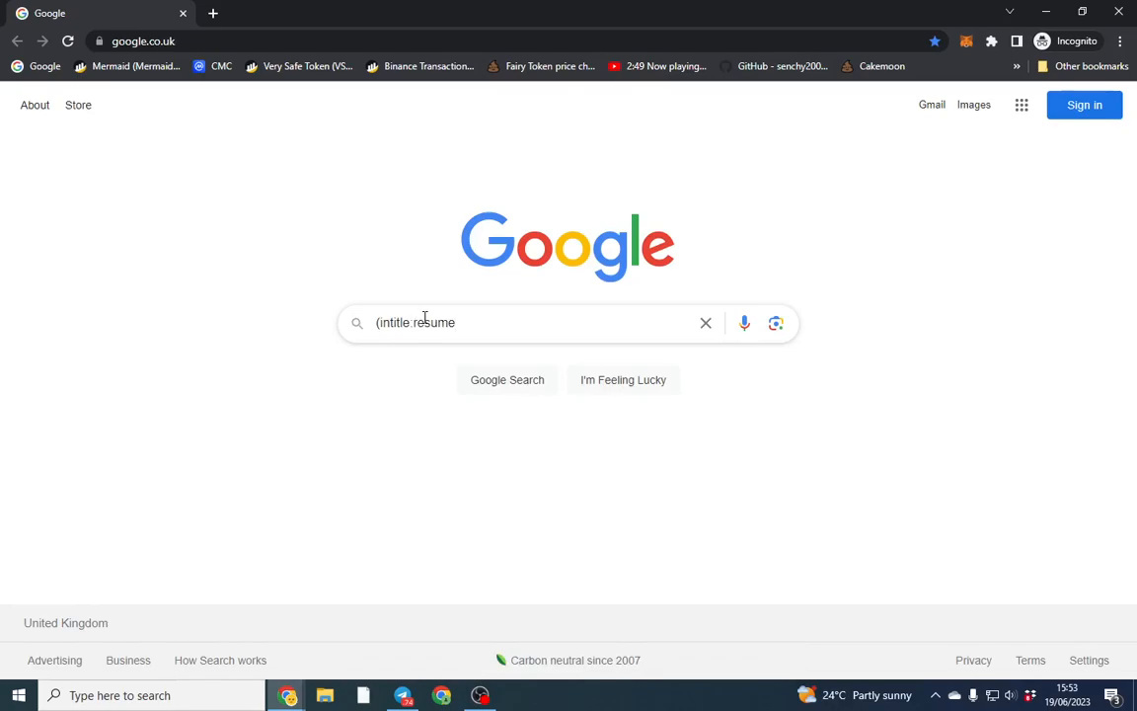
text(or)
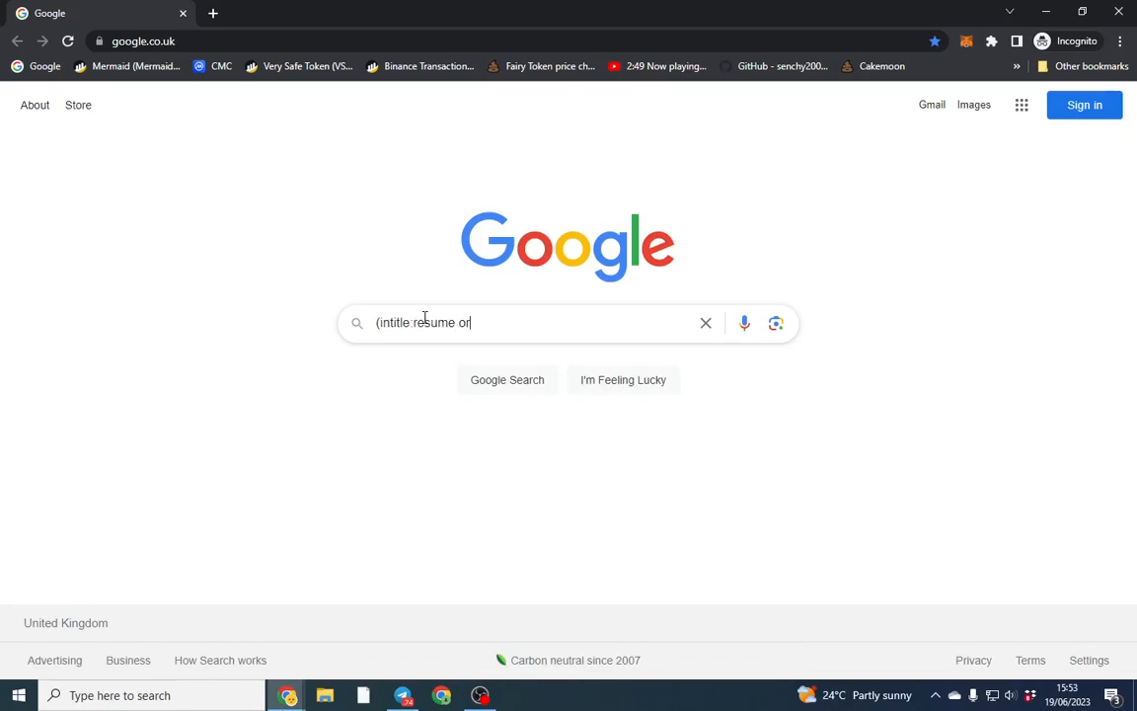
text(inu)
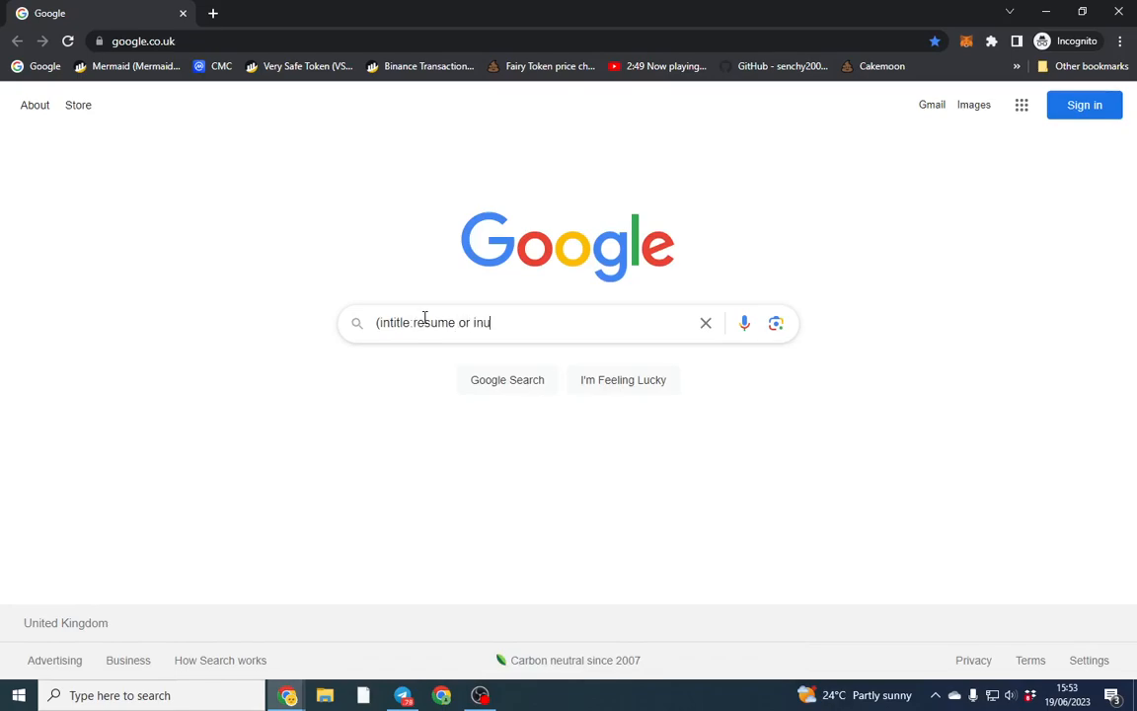
text(rl)
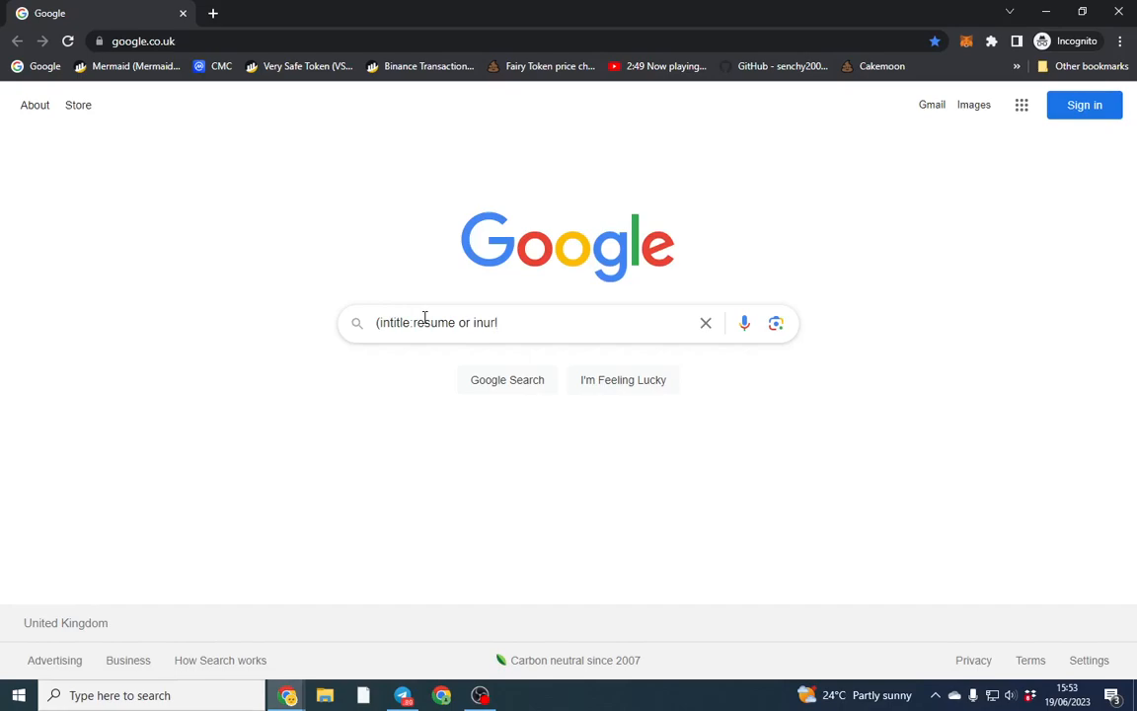
text(resume)
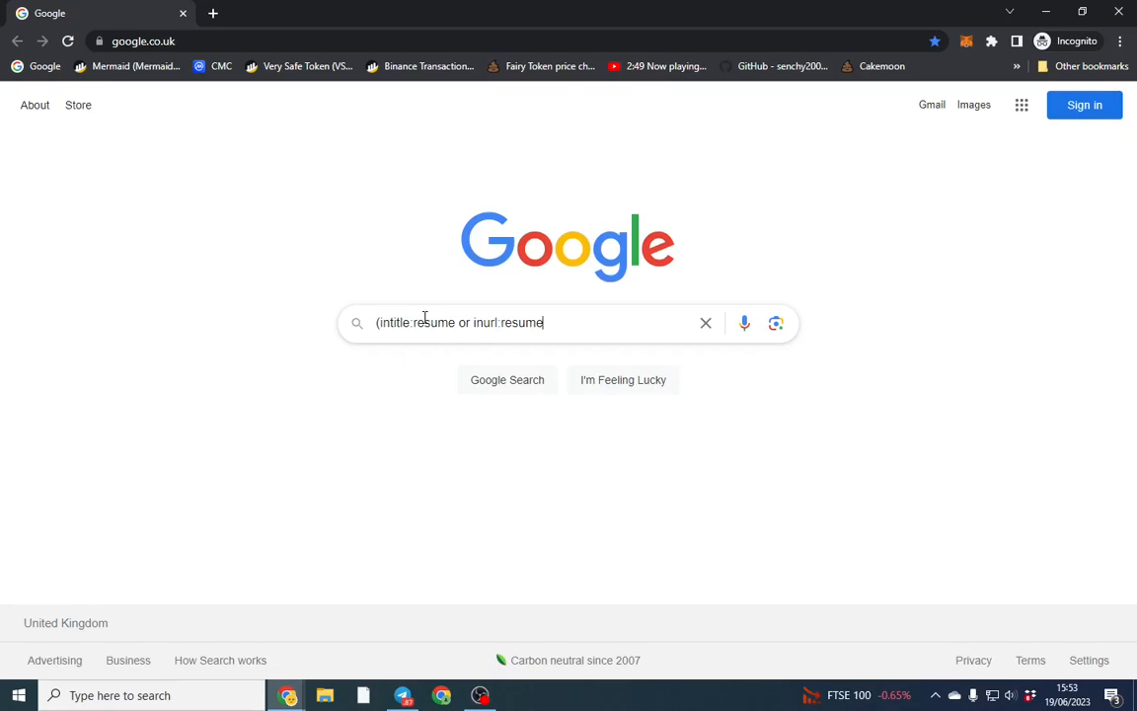
text())
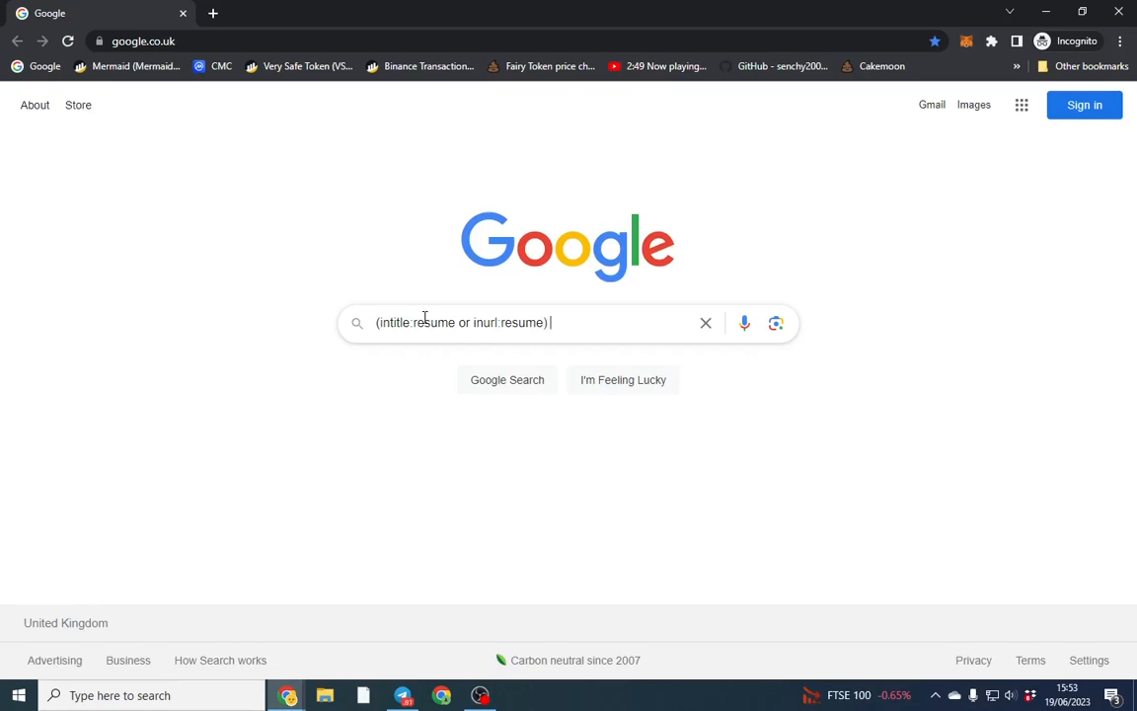
text(-job -jobs -sample)
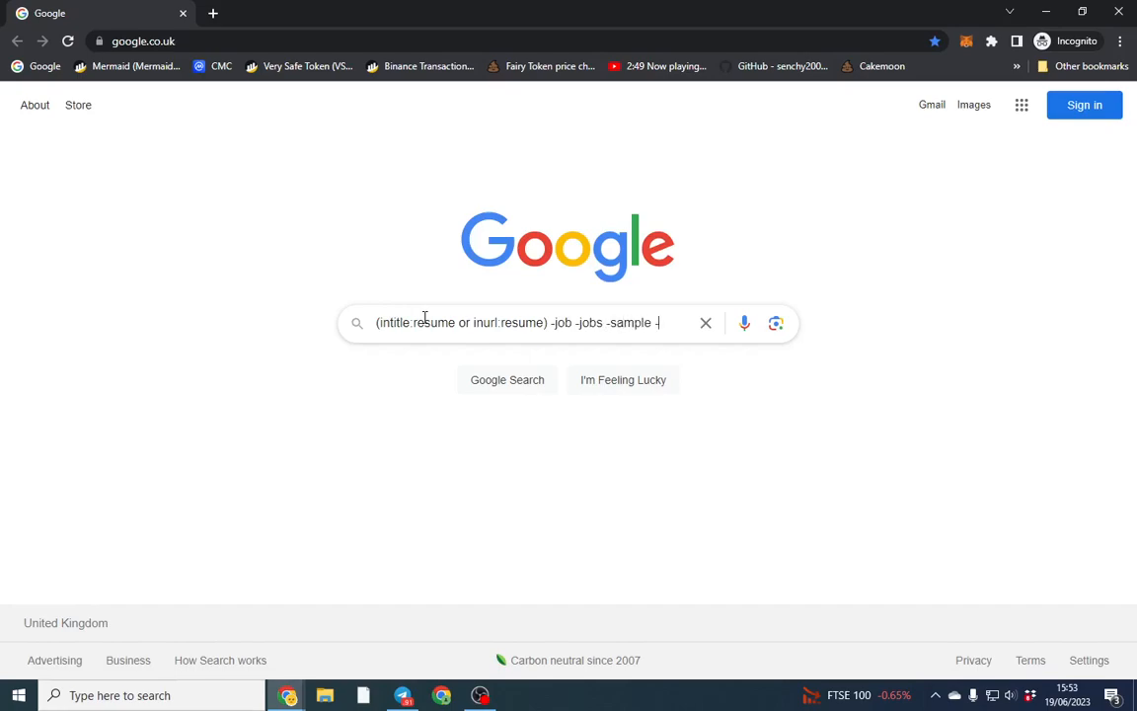
text(-example =)
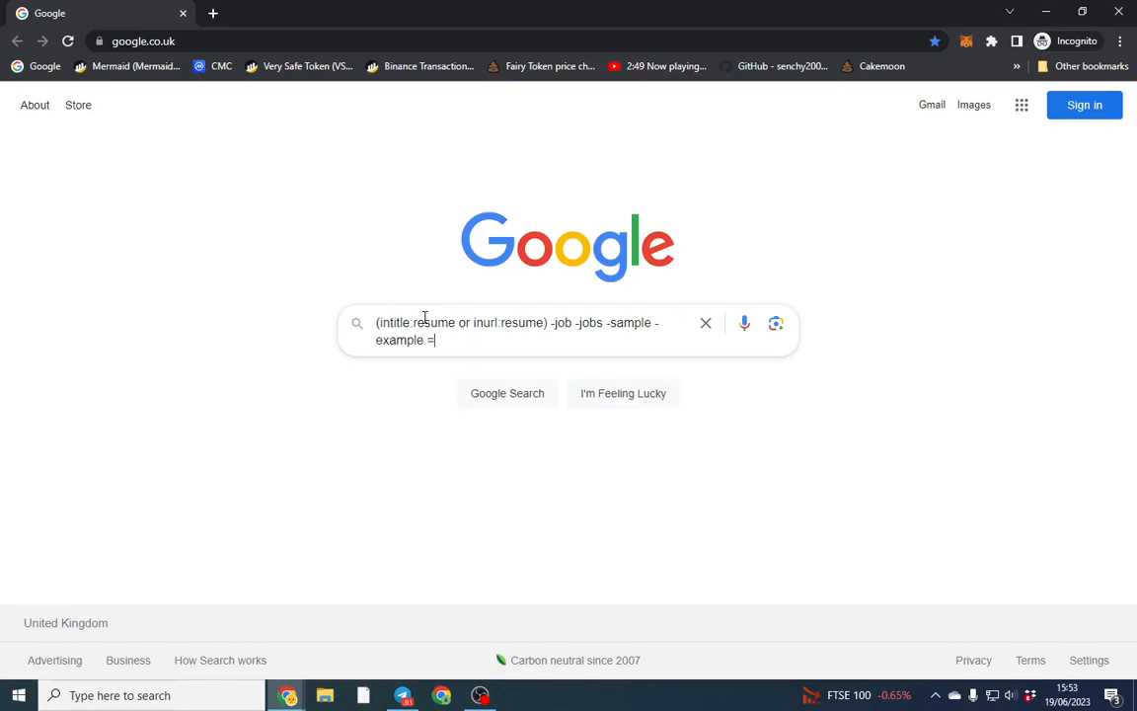
text(-samples)
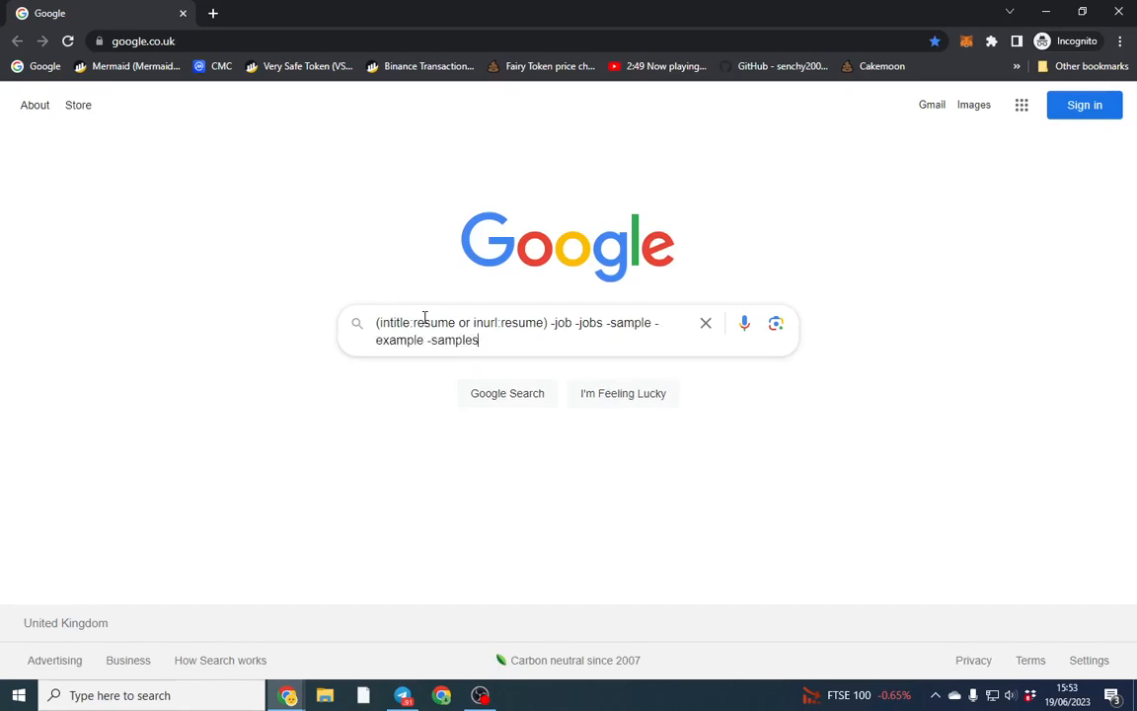
text(-examples)
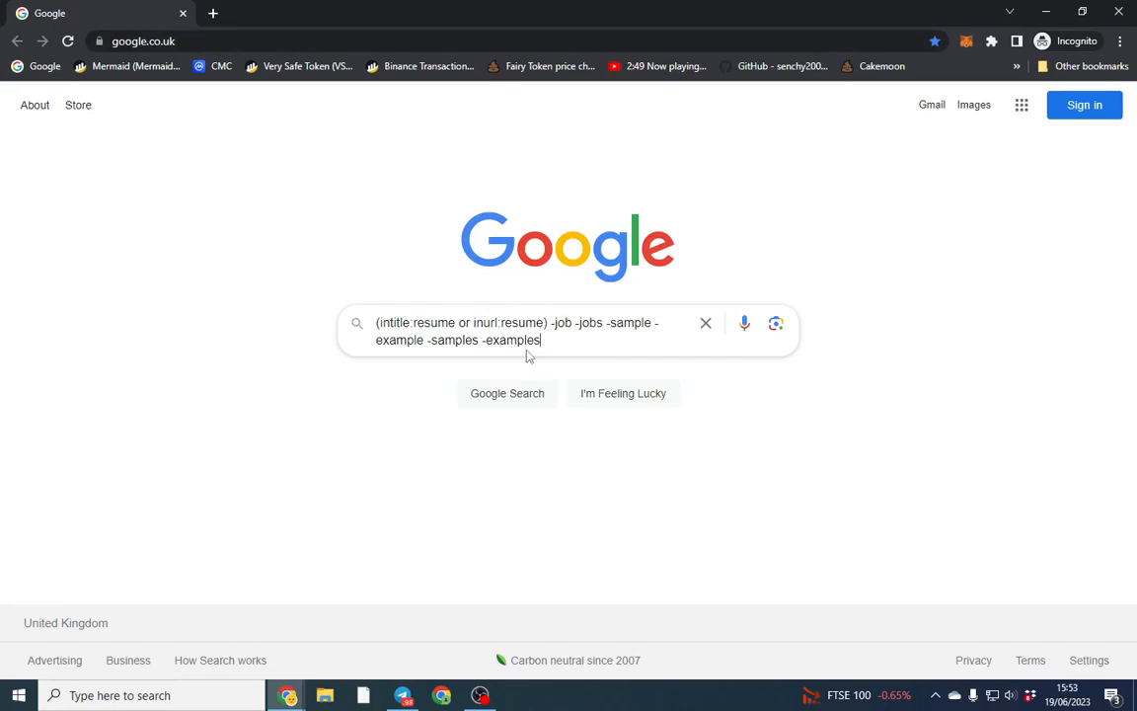
mouse_move(558, 341)
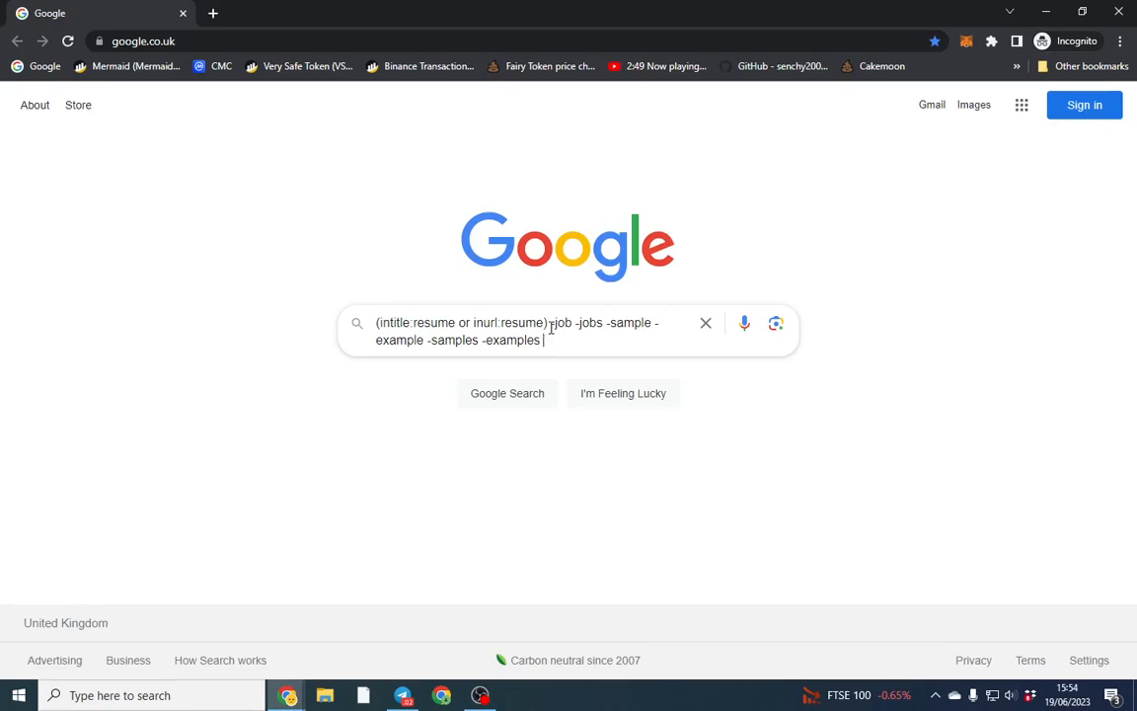
Step: Append php to the résumé query, run it, and move to results page 2
text(php)
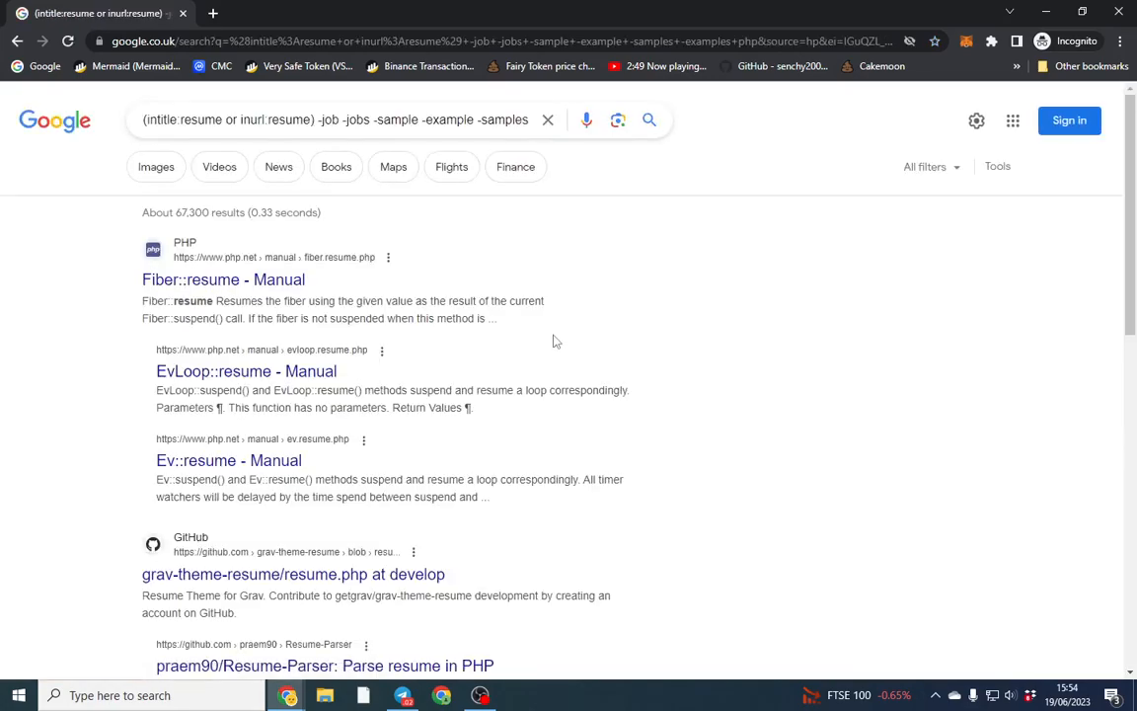
scroll(down, 3)
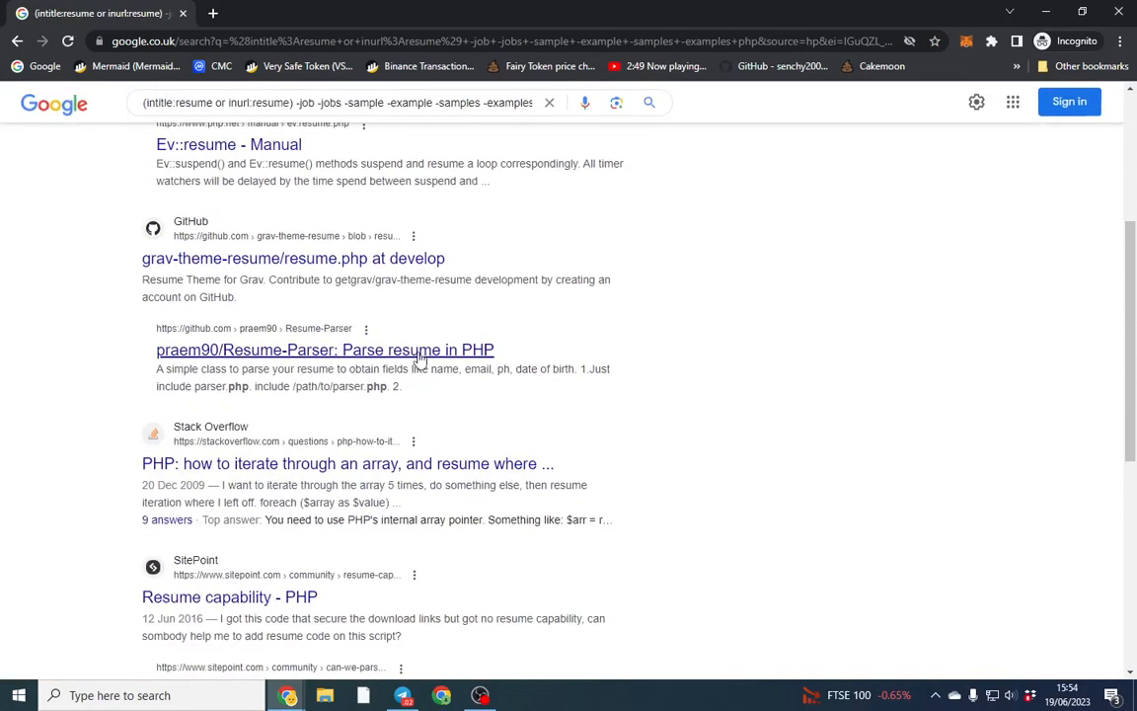
scroll(down, 3)
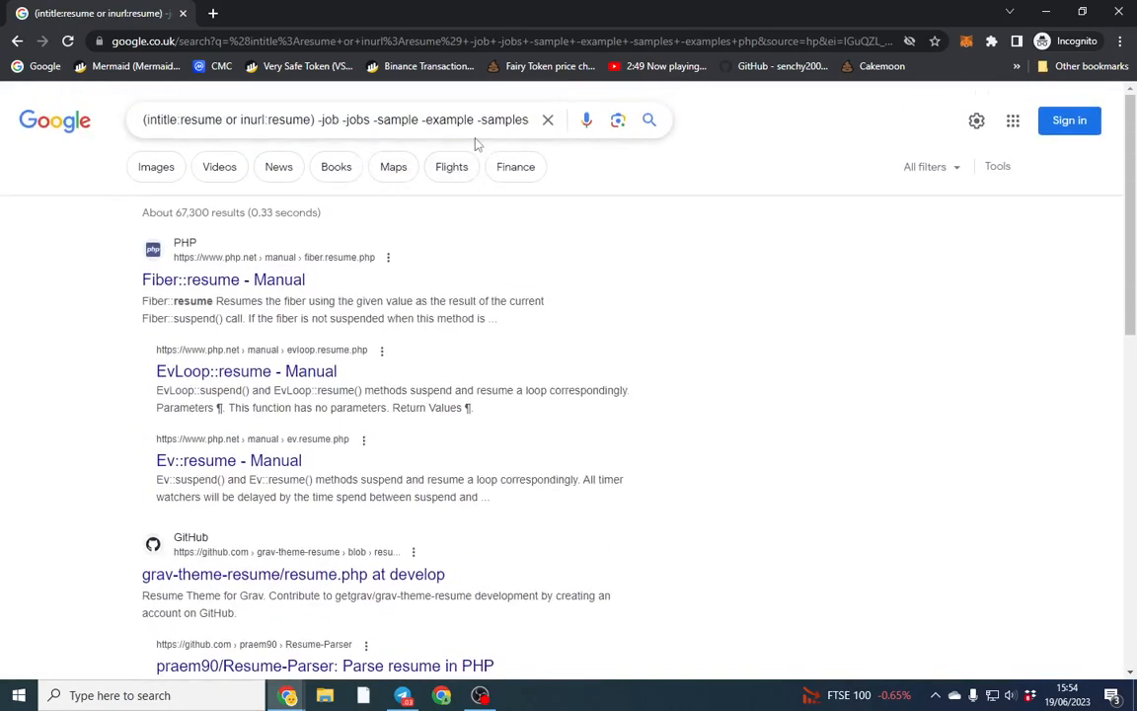
text(-examples php")
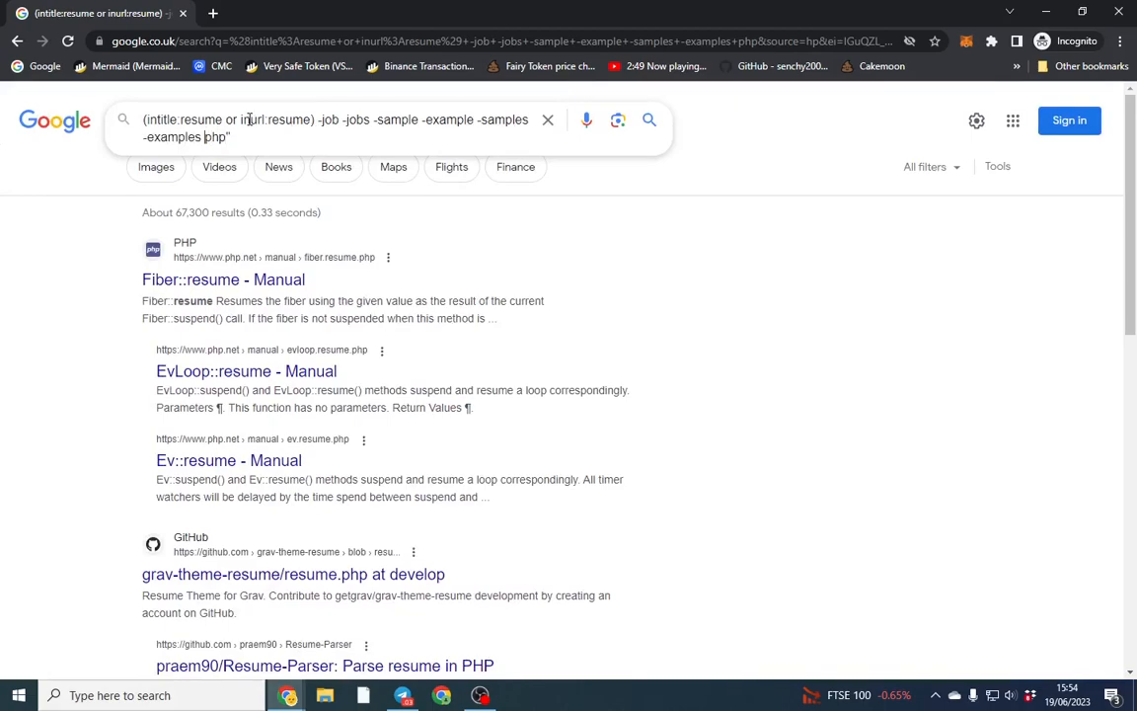
scroll(down, 3)
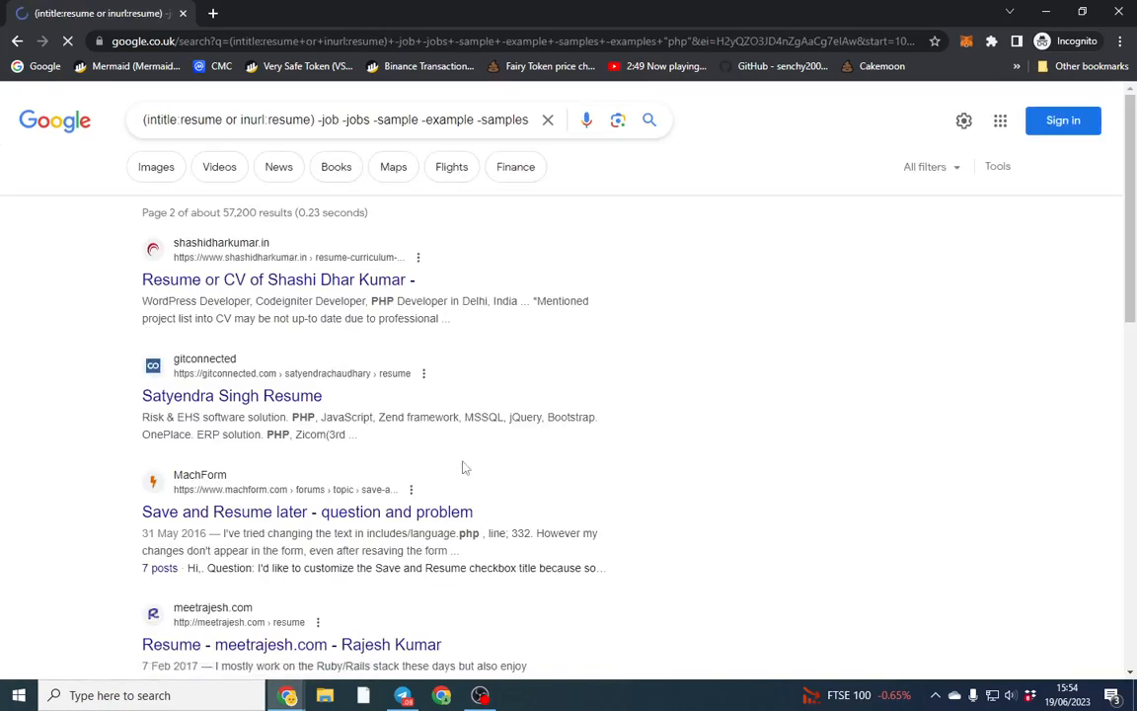
scroll(down, 3)
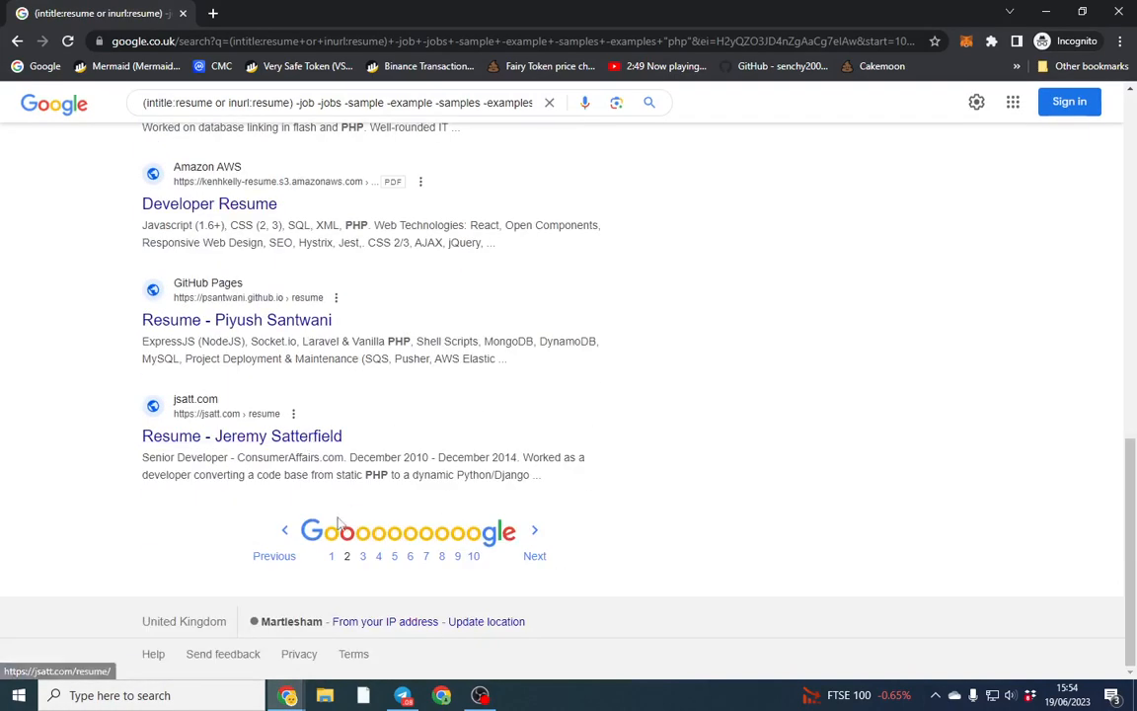
right_click(242, 435)
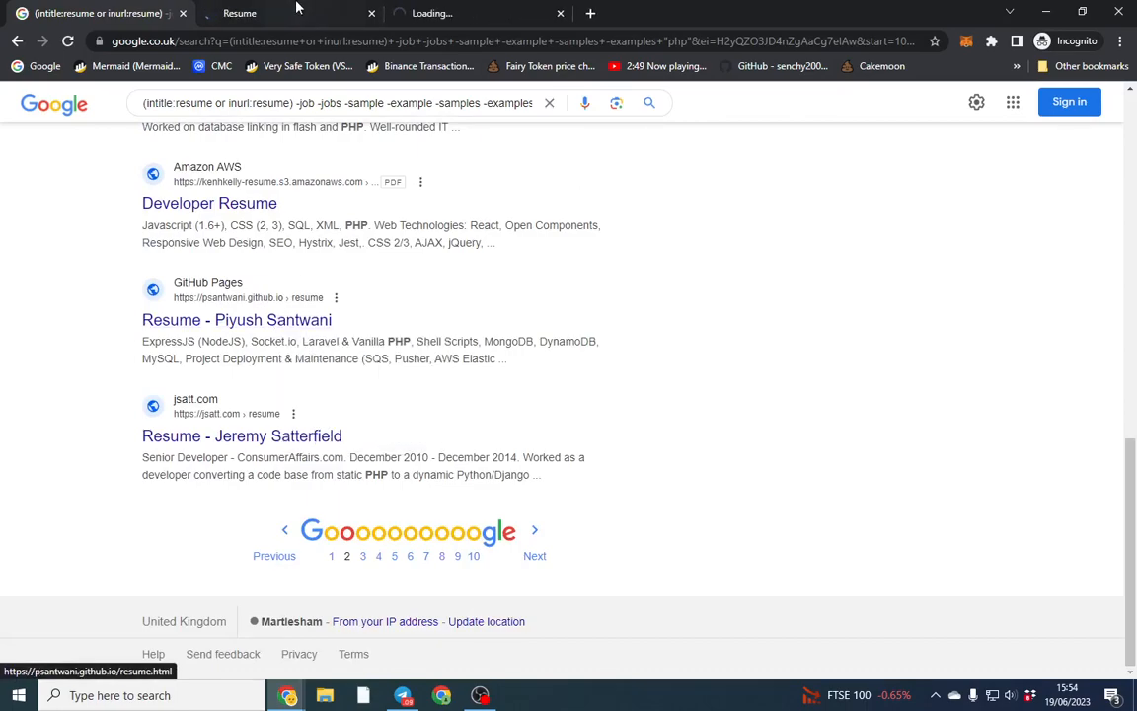
click(242, 435)
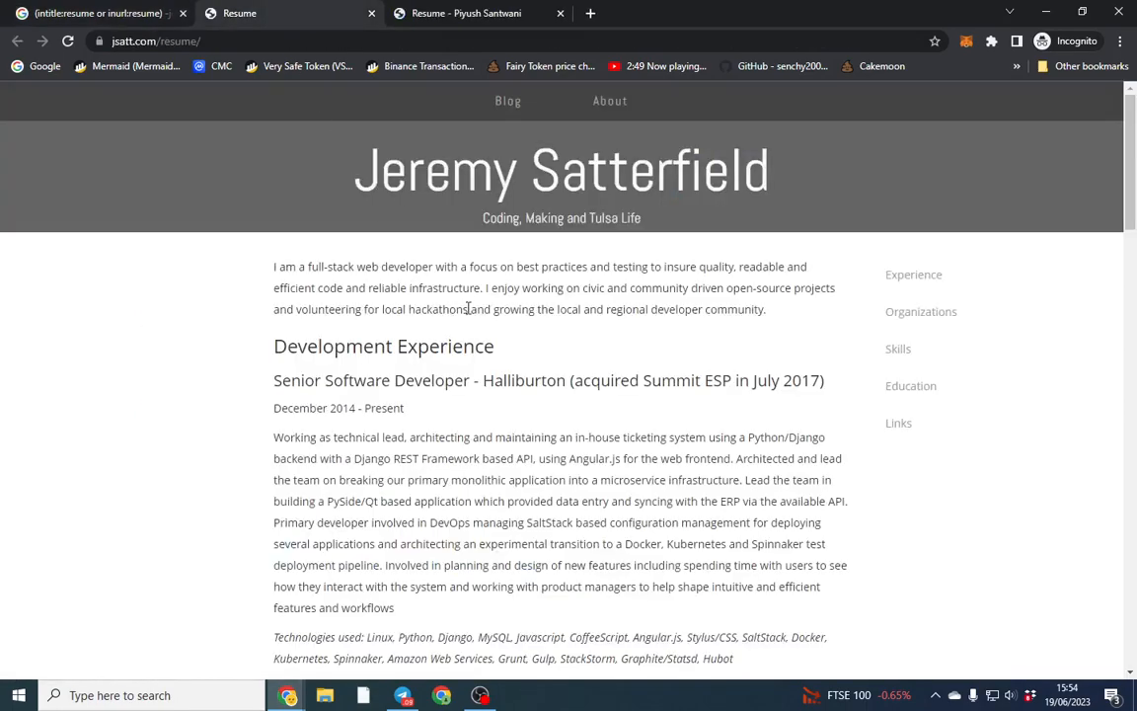
scroll(down, 3)
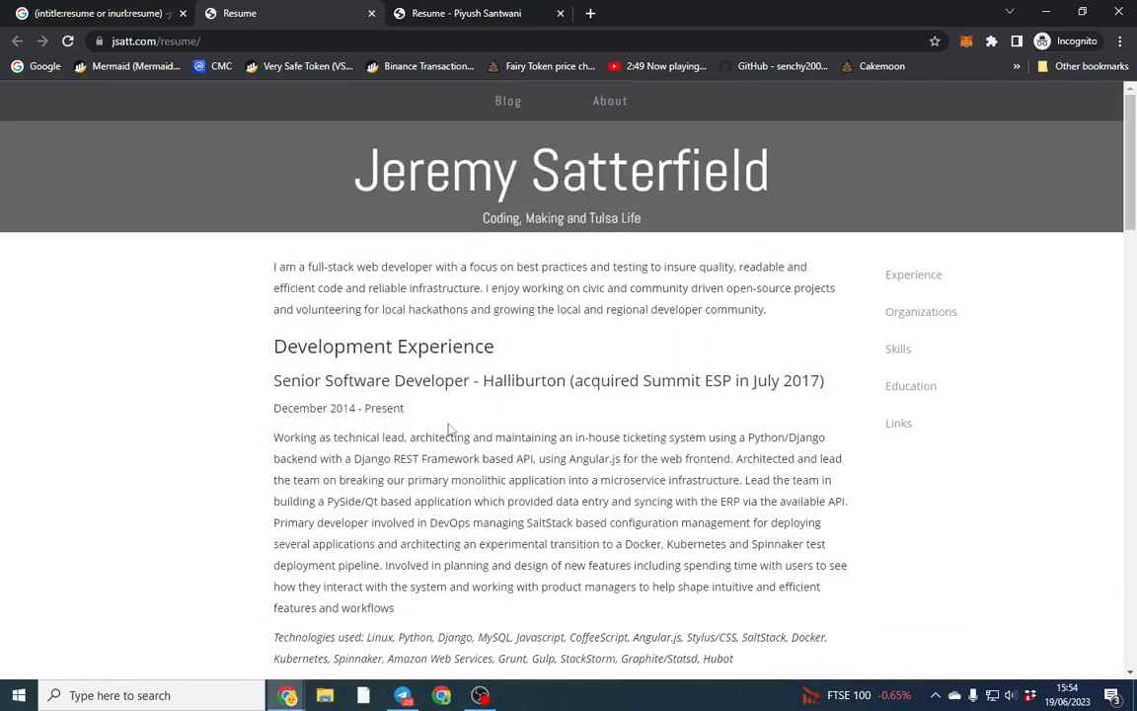
mouse_move(638, 410)
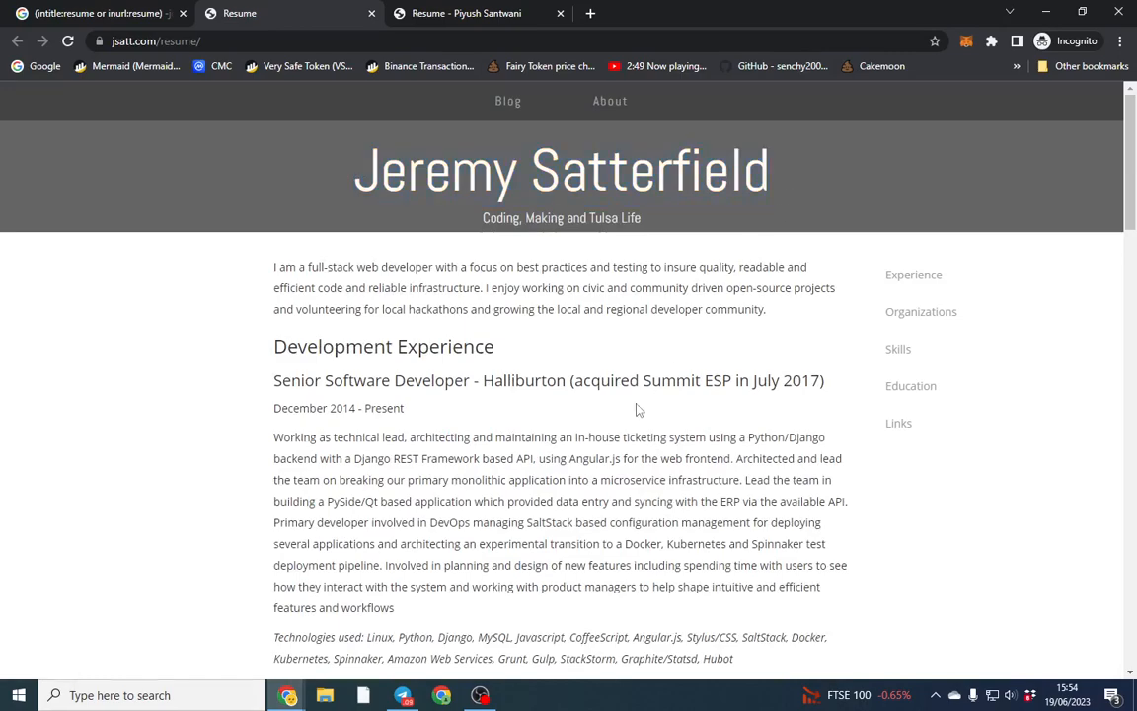
click(479, 13)
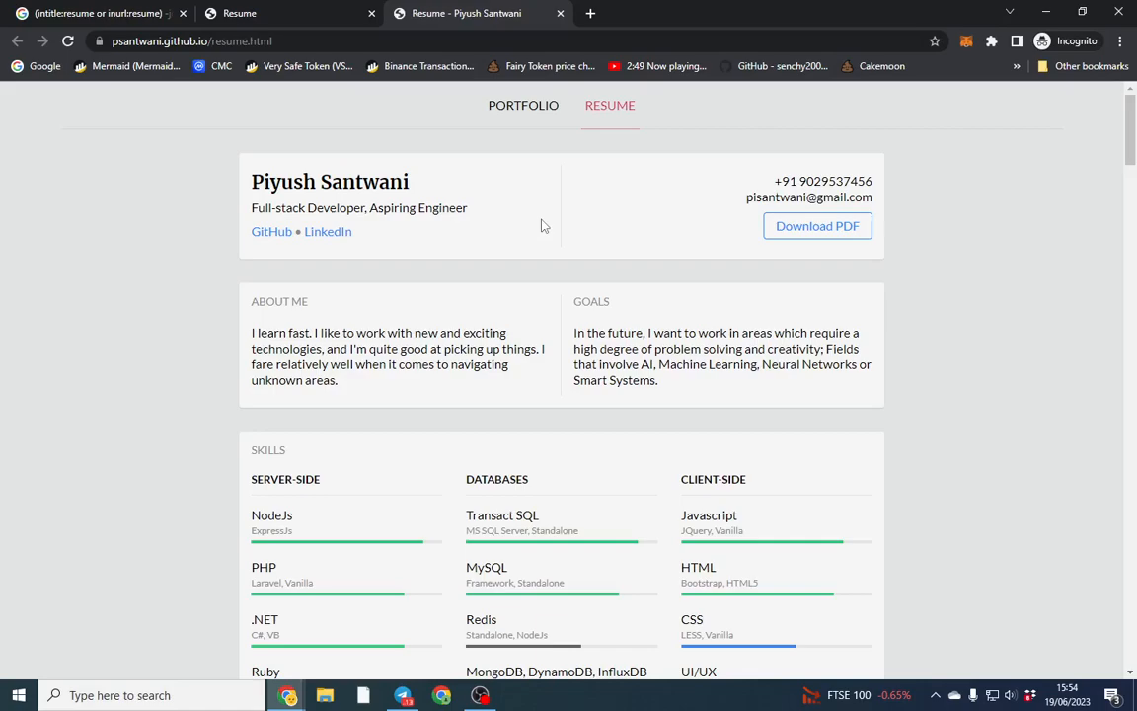
scroll(down, 3)
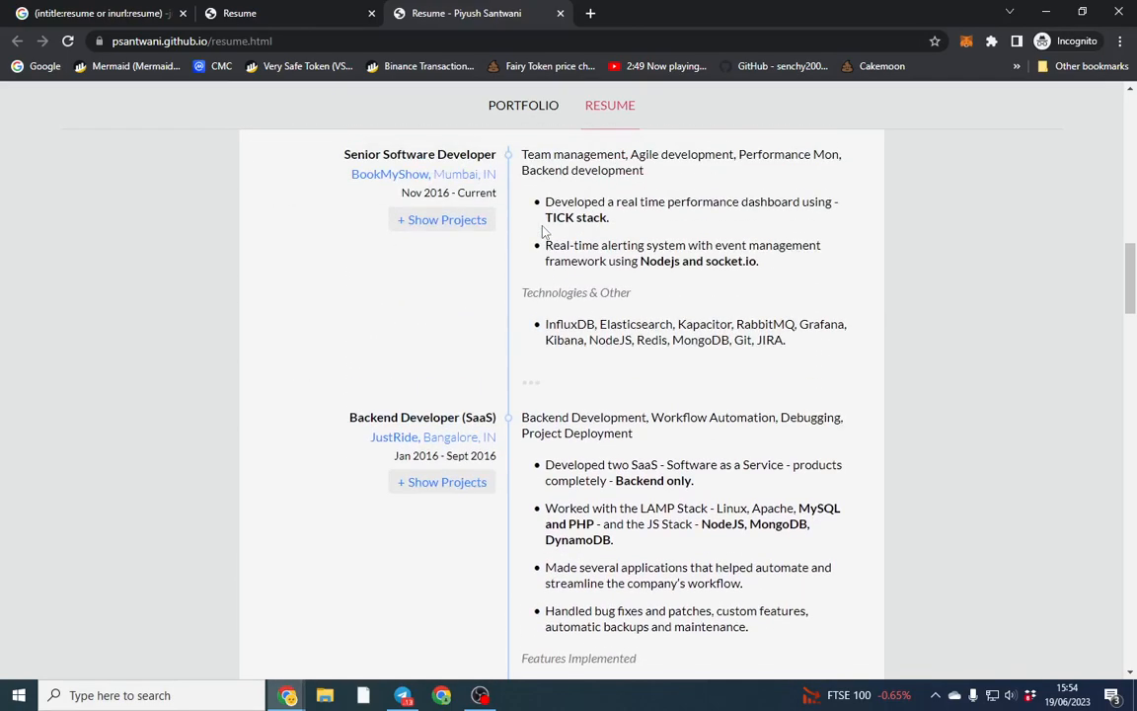
click(89, 13)
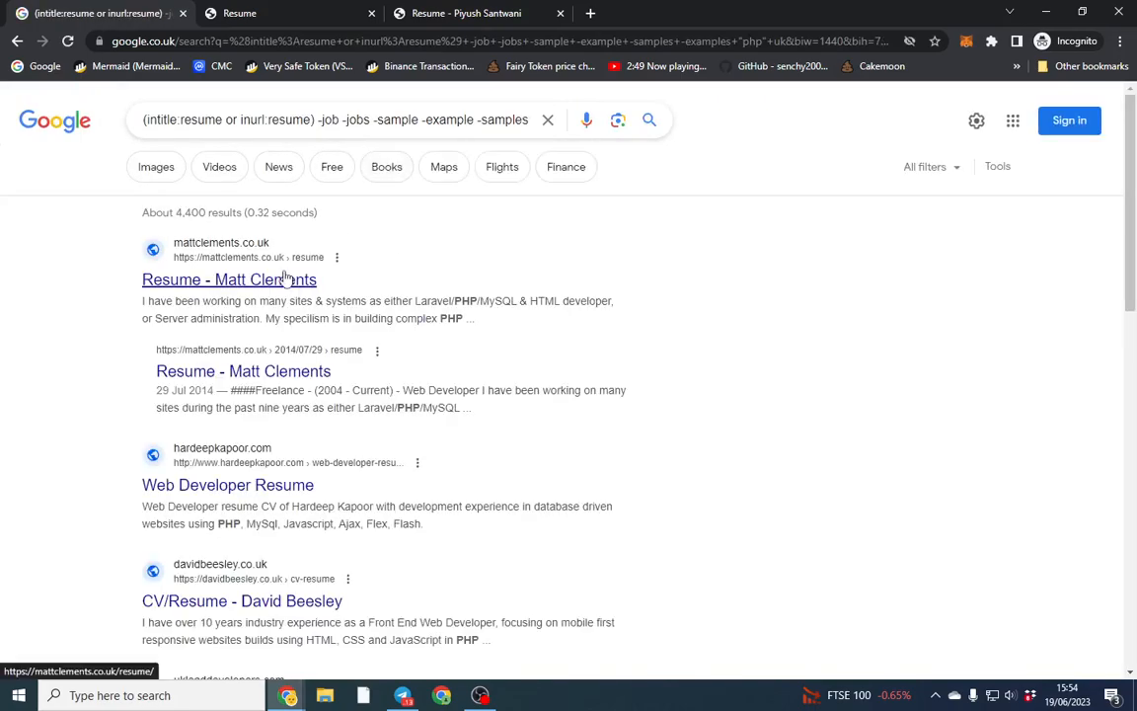
double_click(186, 213)
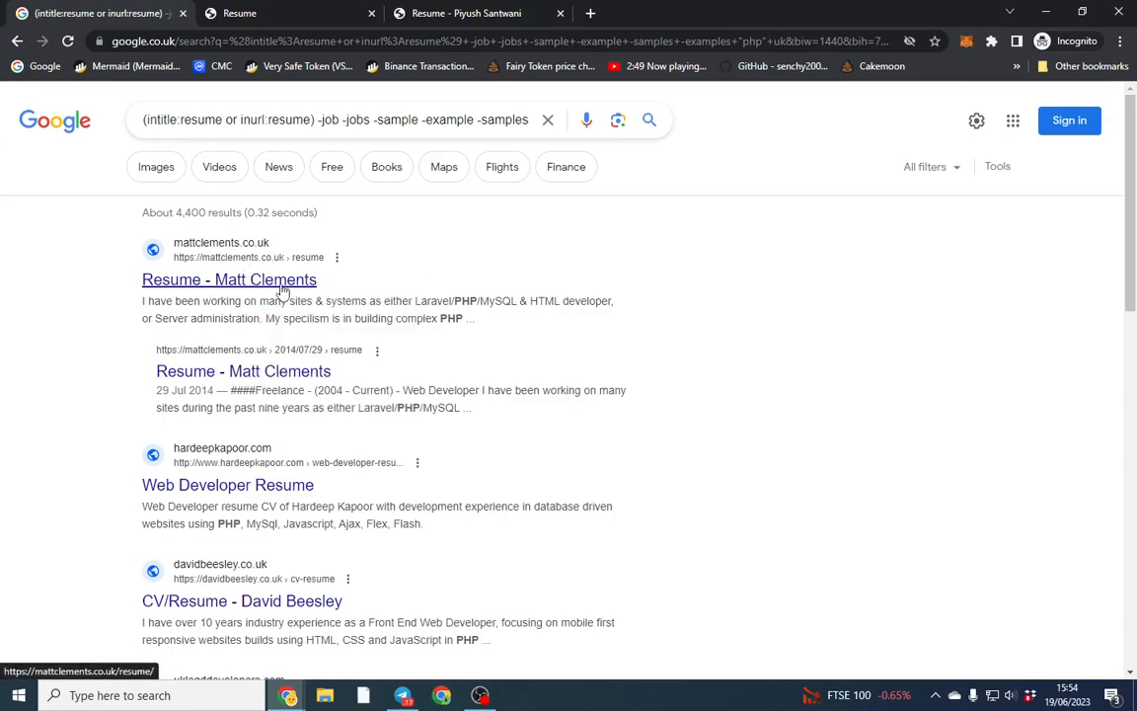
right_click(227, 327)
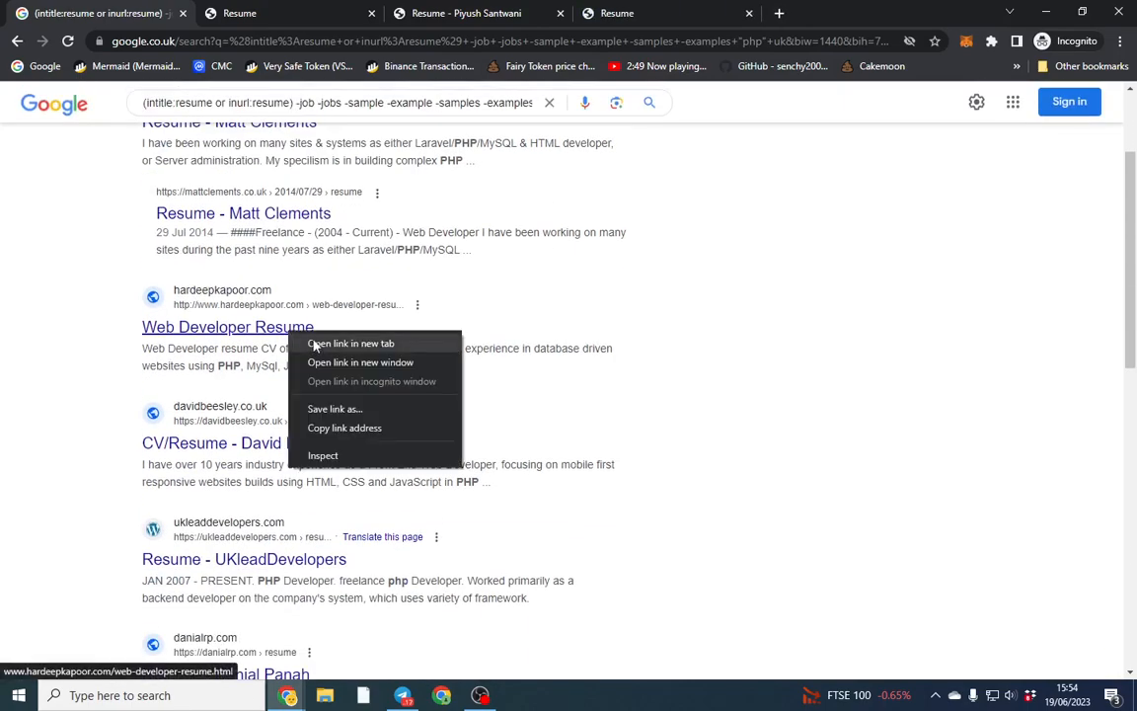
click(350, 342)
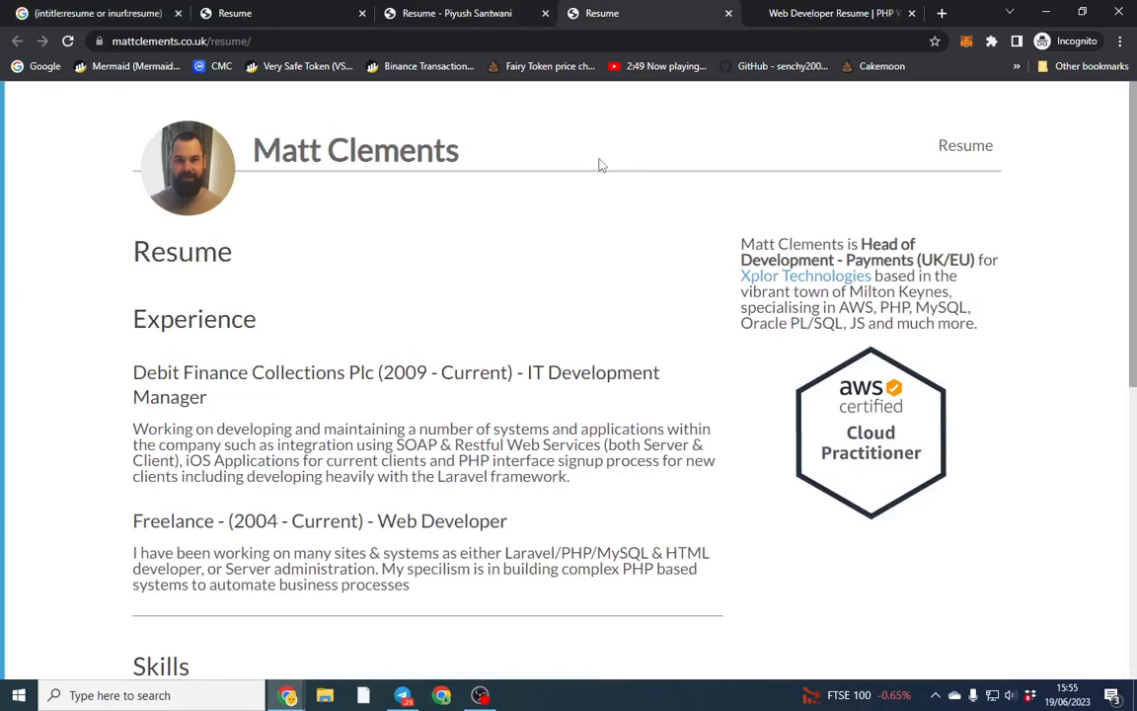
scroll(down, 3)
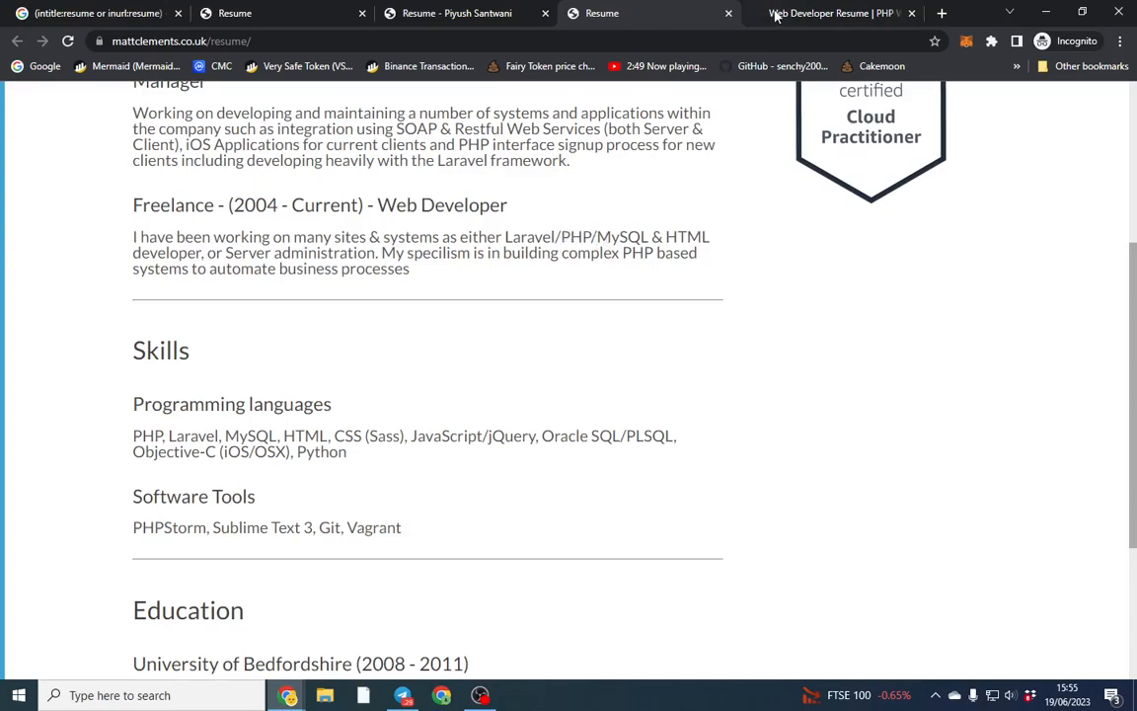
click(831, 12)
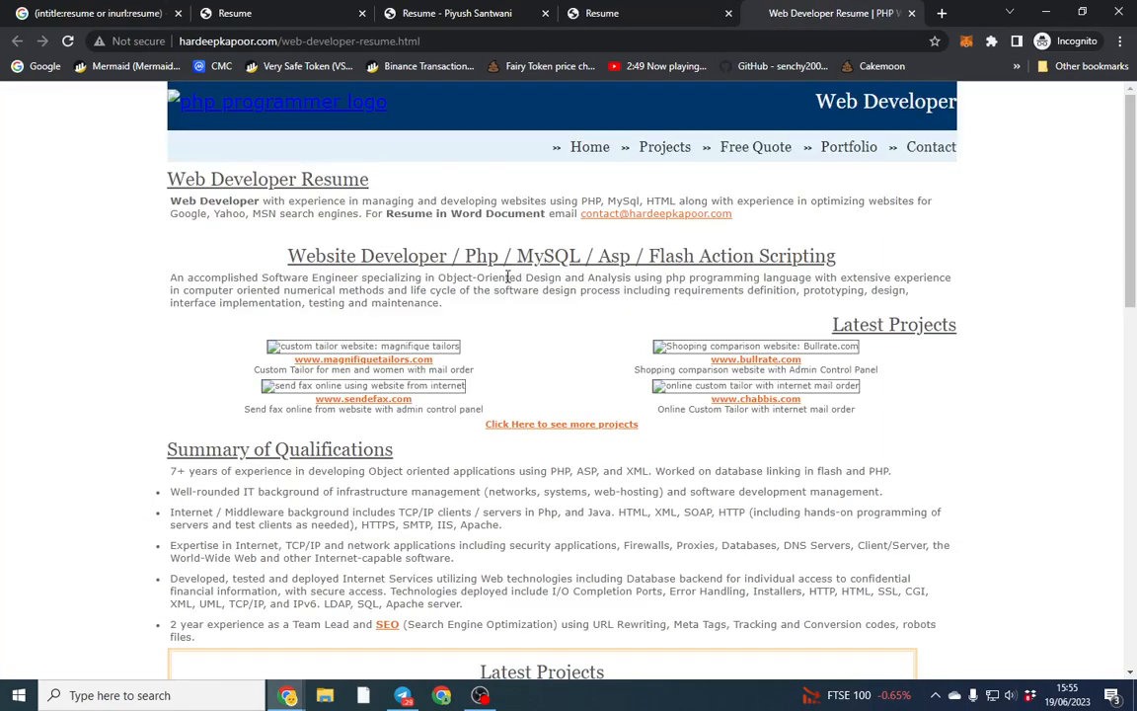
scroll(down, 3)
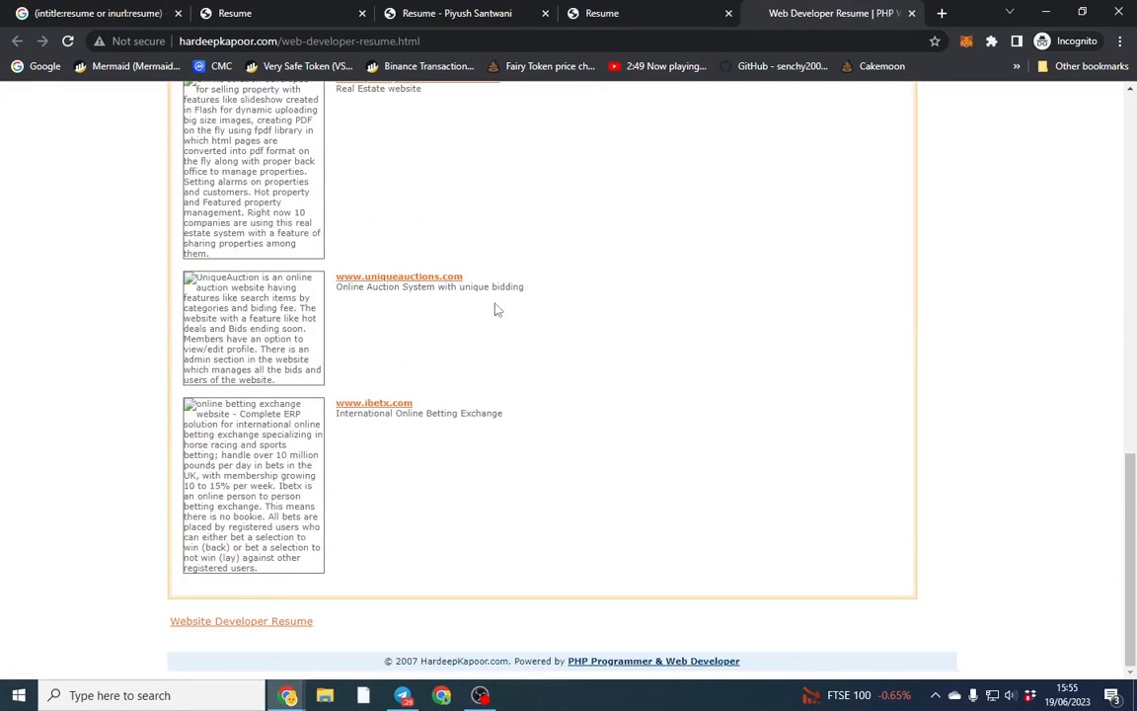
scroll(up, 3)
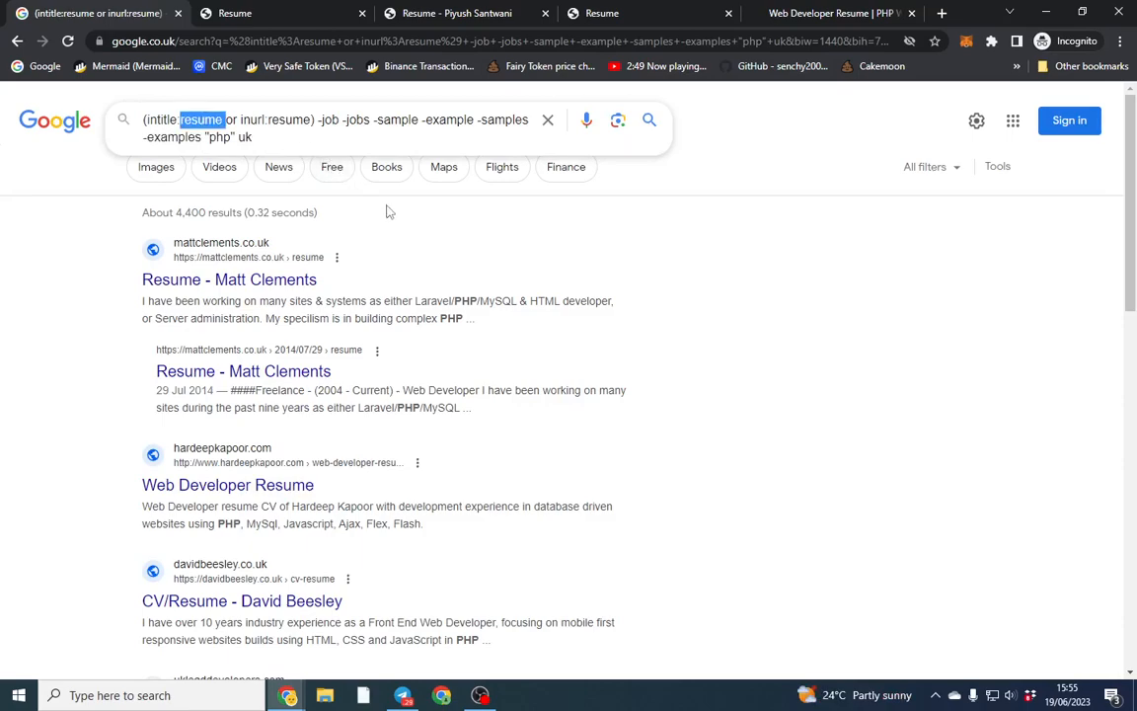
Step: Change resume to cv in the query, search, and tick 'I'm not a robot'
text(cv)
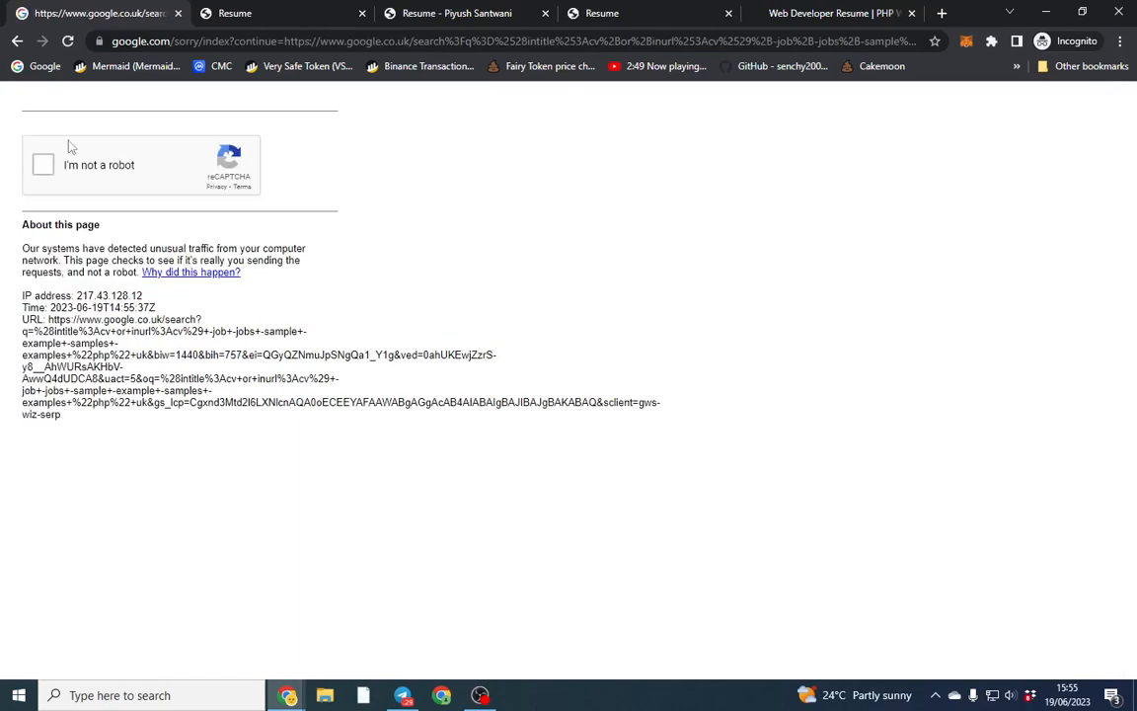
click(44, 164)
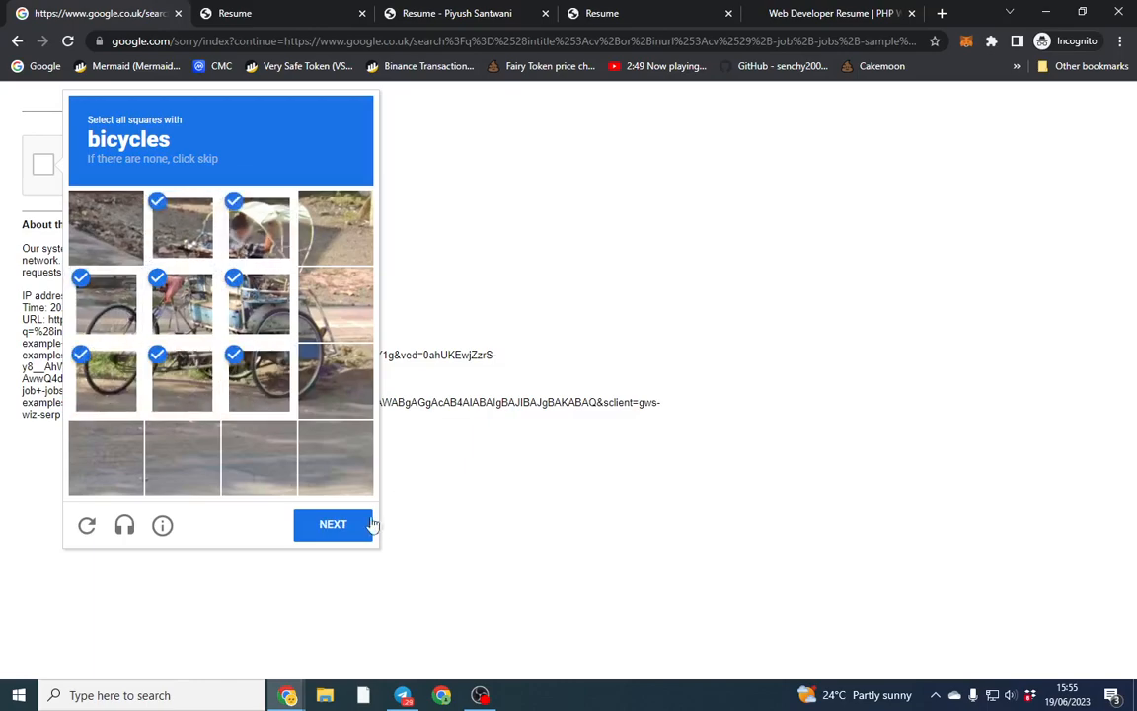
Step: Pass the bicycle and bus image challenges to clear verification
click(333, 525)
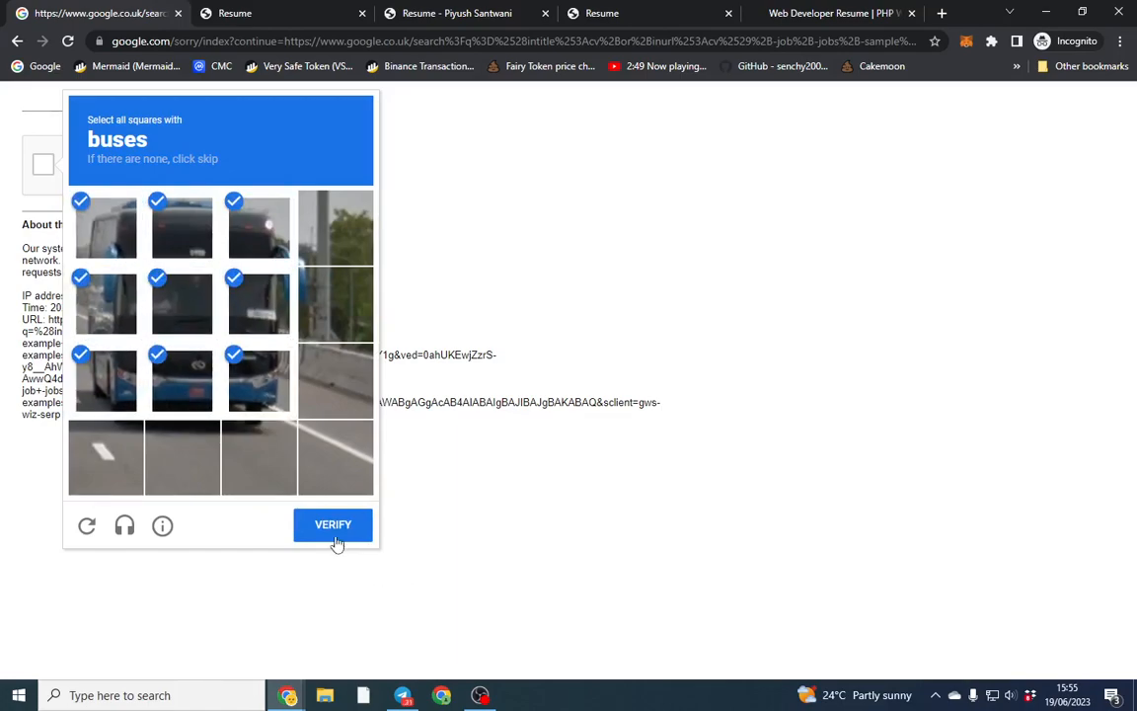
click(332, 525)
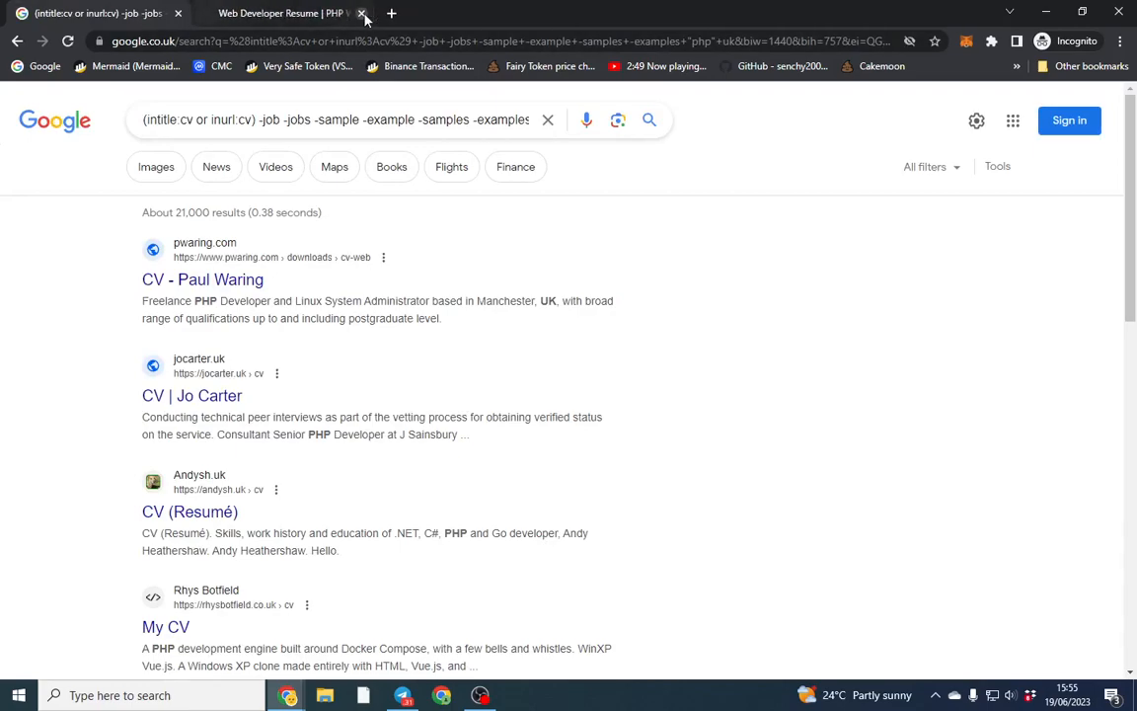
Step: Close the leftover résumé tab, swap php for javascript, and open several CVs in tabs
click(360, 12)
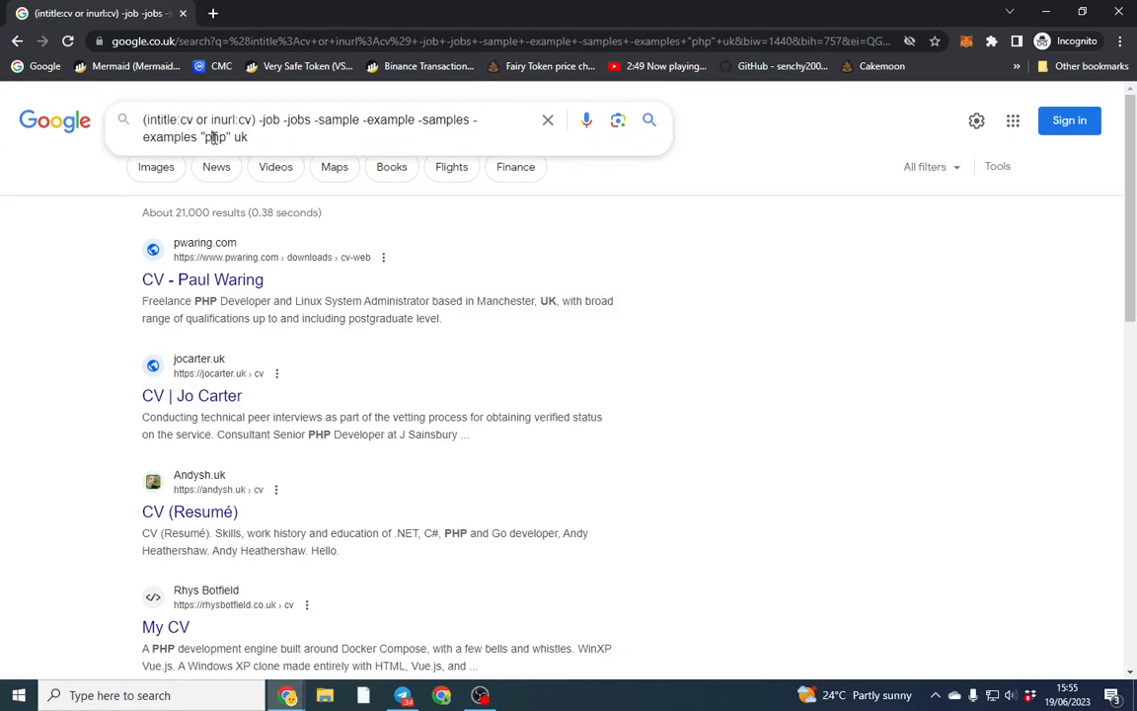
text(java)
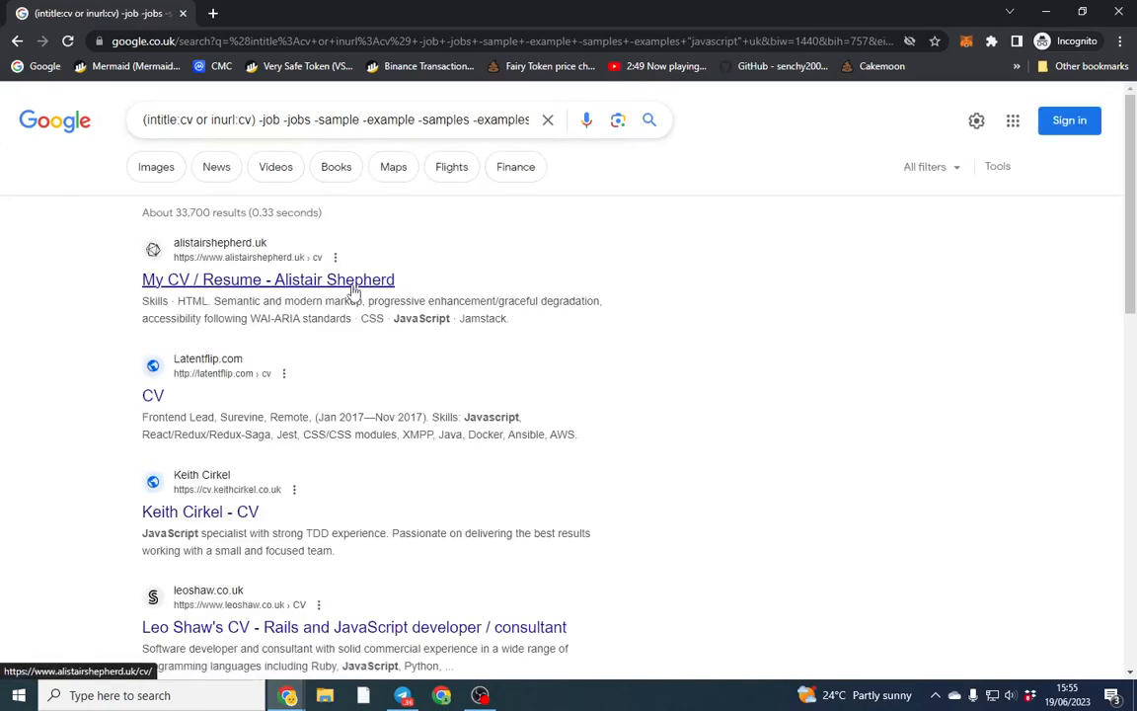
click(267, 280)
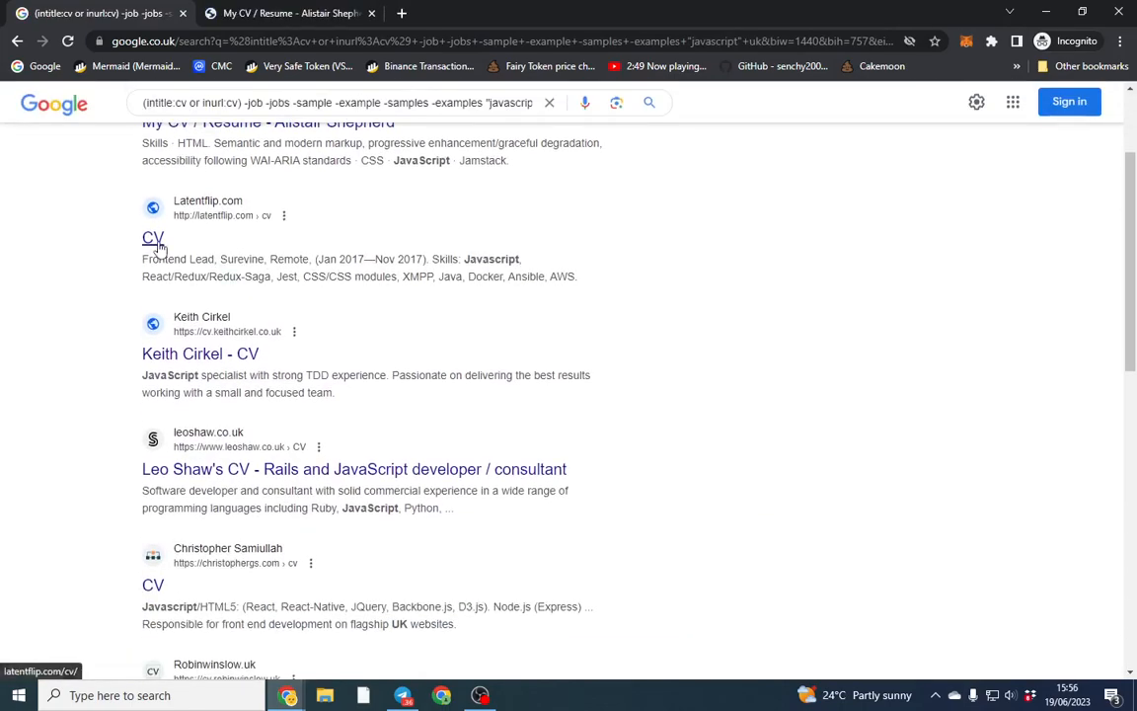
right_click(199, 353)
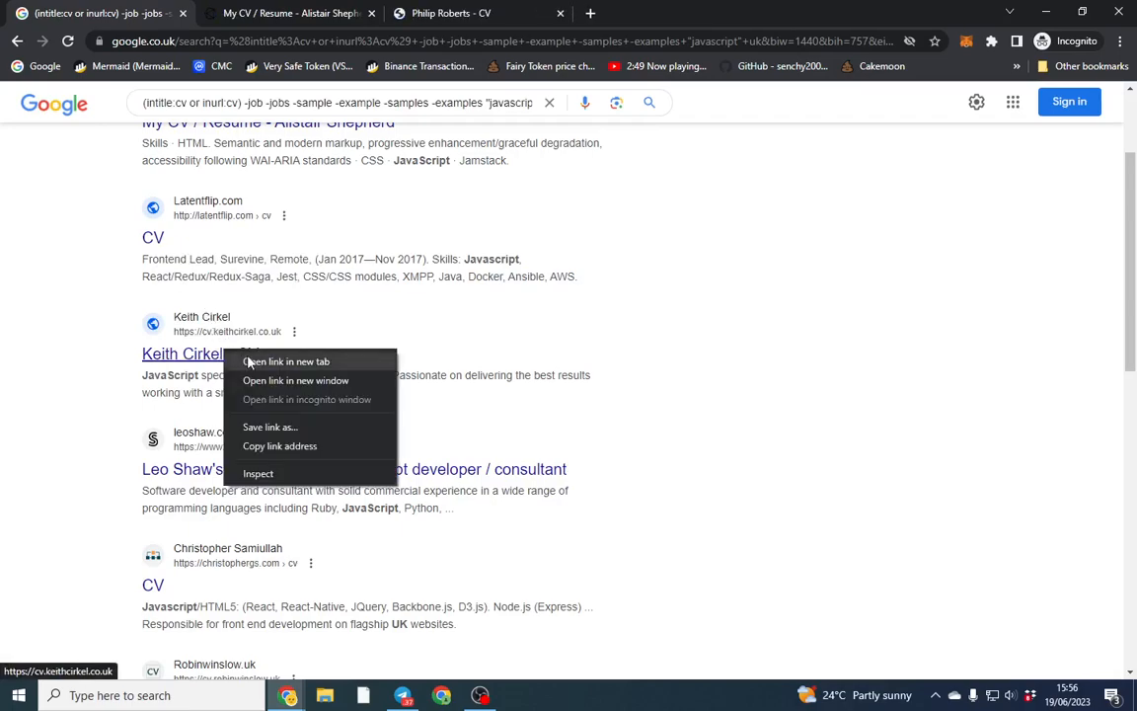
click(284, 361)
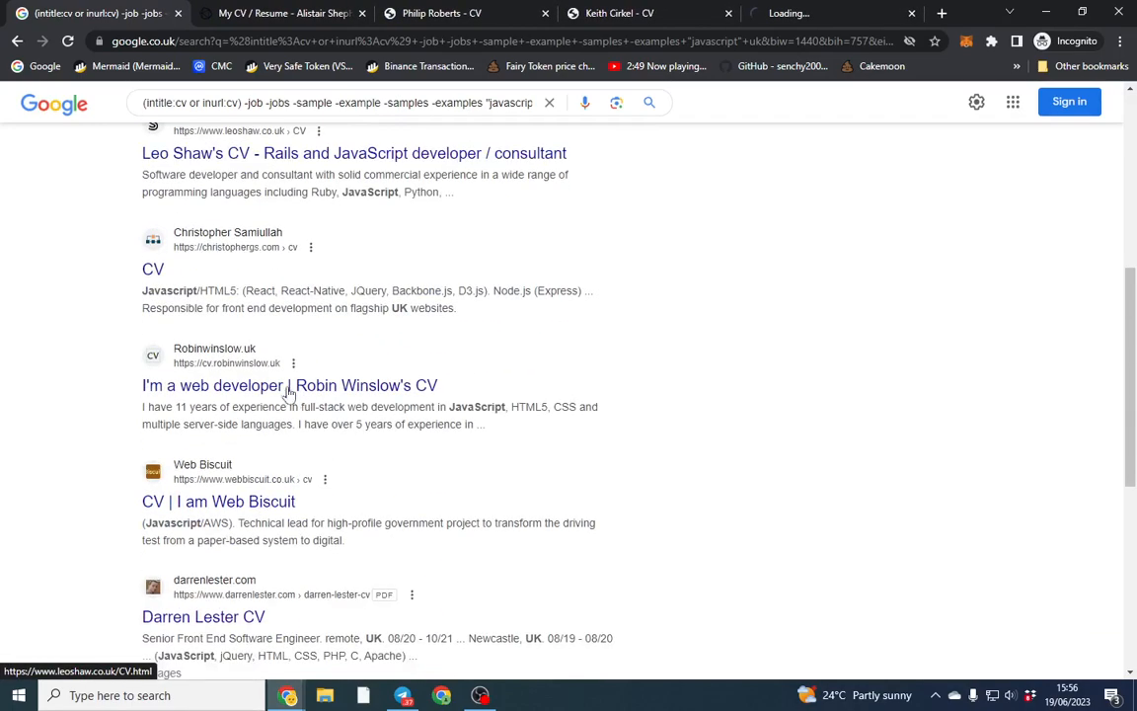
click(348, 153)
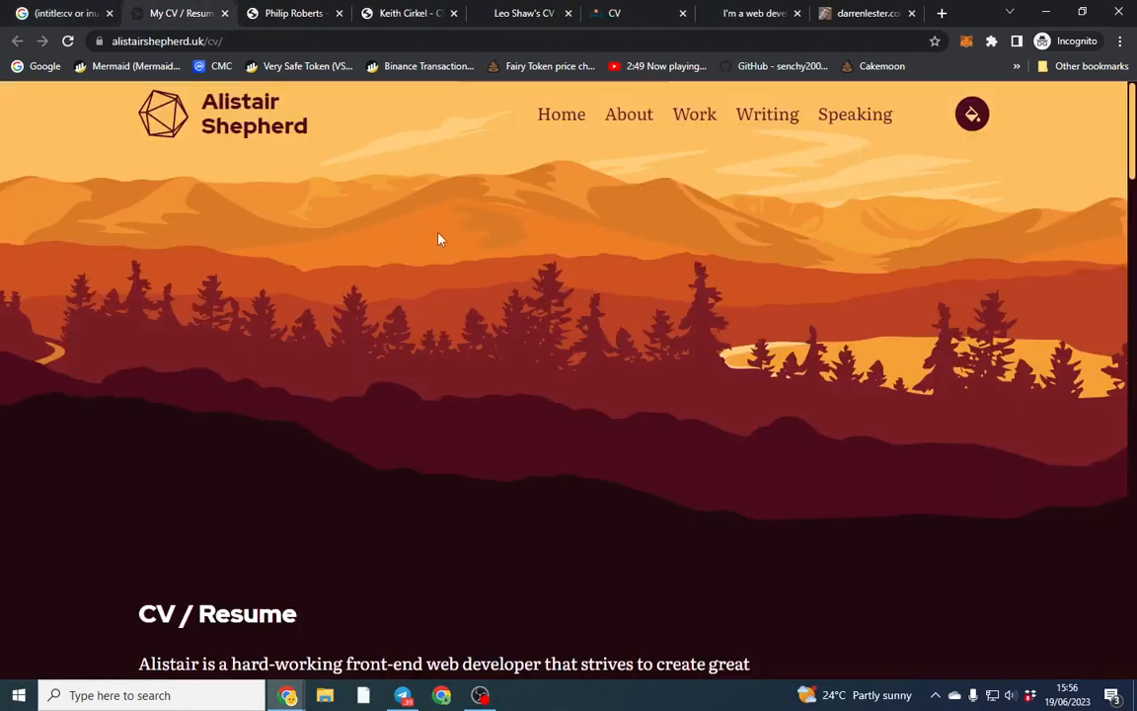
Step: Browse the Roberts, Cirkel, Shaw and Winslow CV tabs, then return to the Google results
scroll(down, 3)
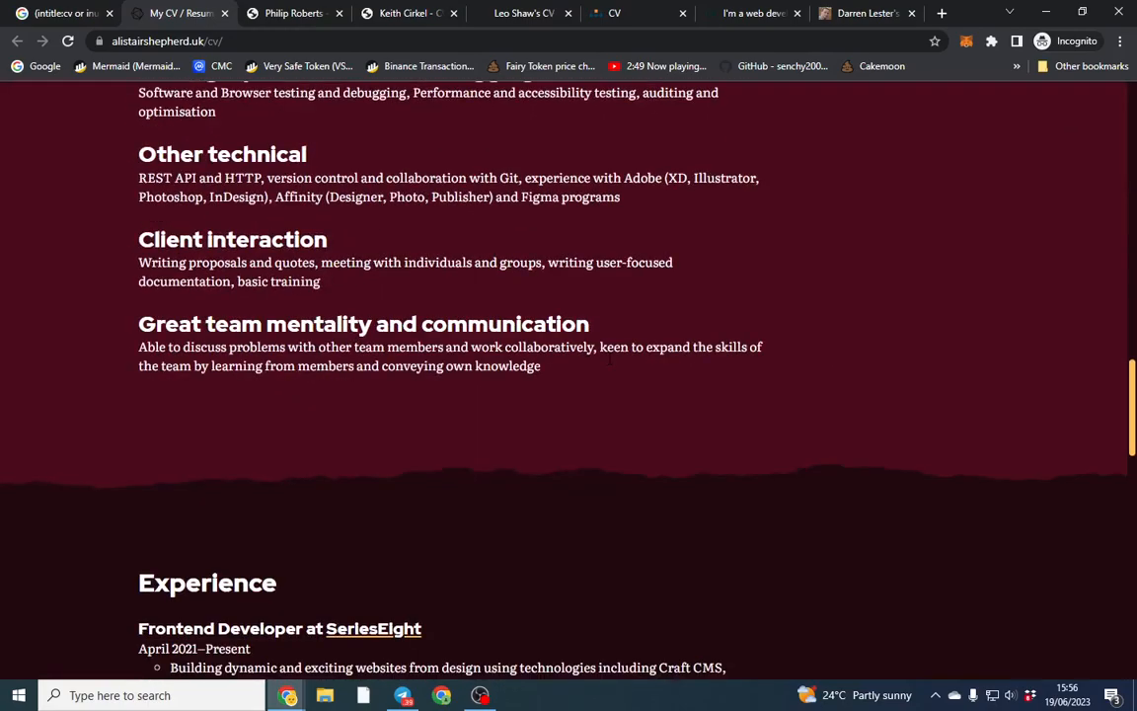
scroll(down, 3)
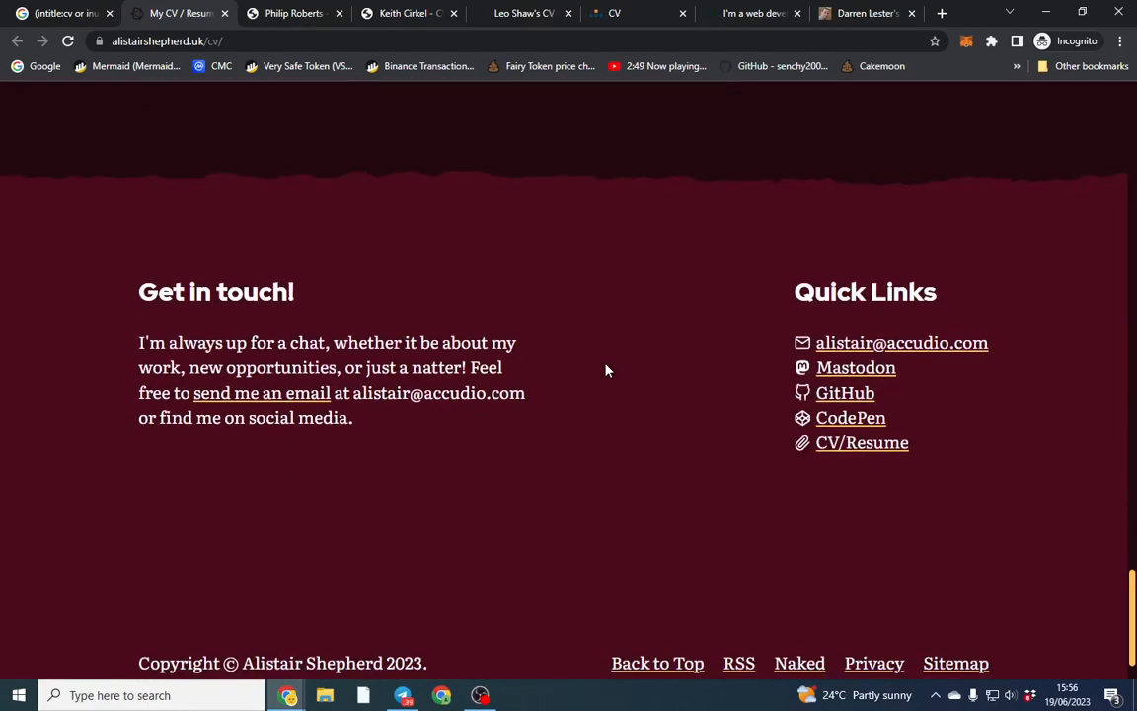
mouse_move(604, 364)
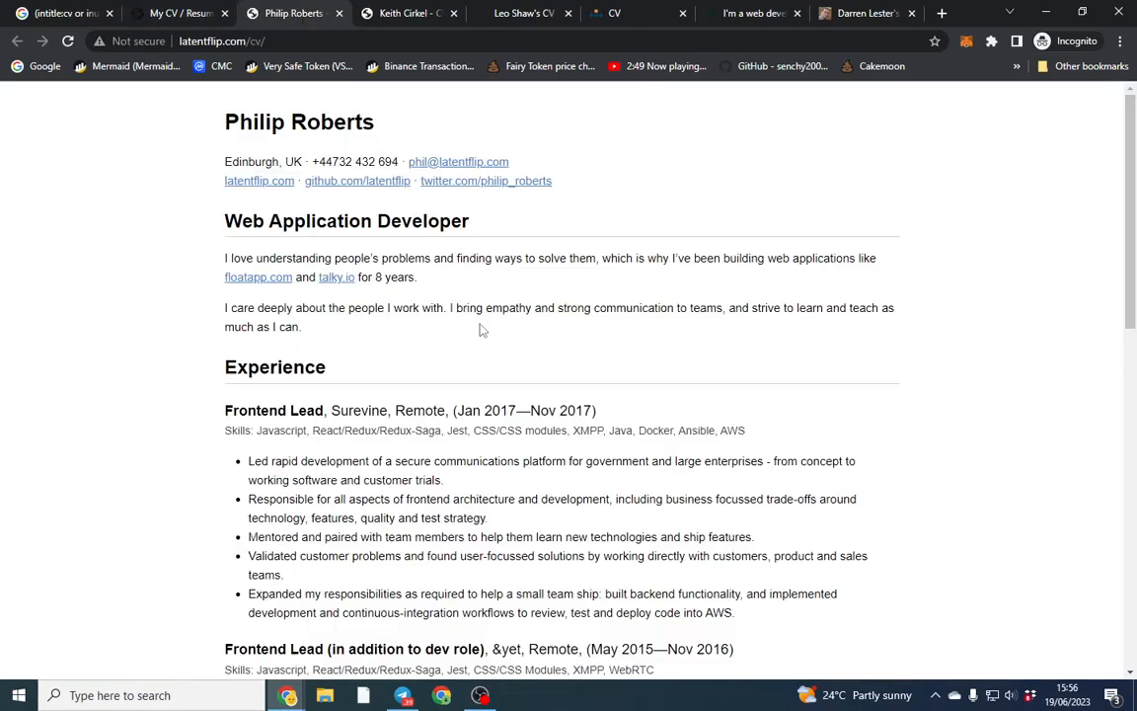
click(408, 15)
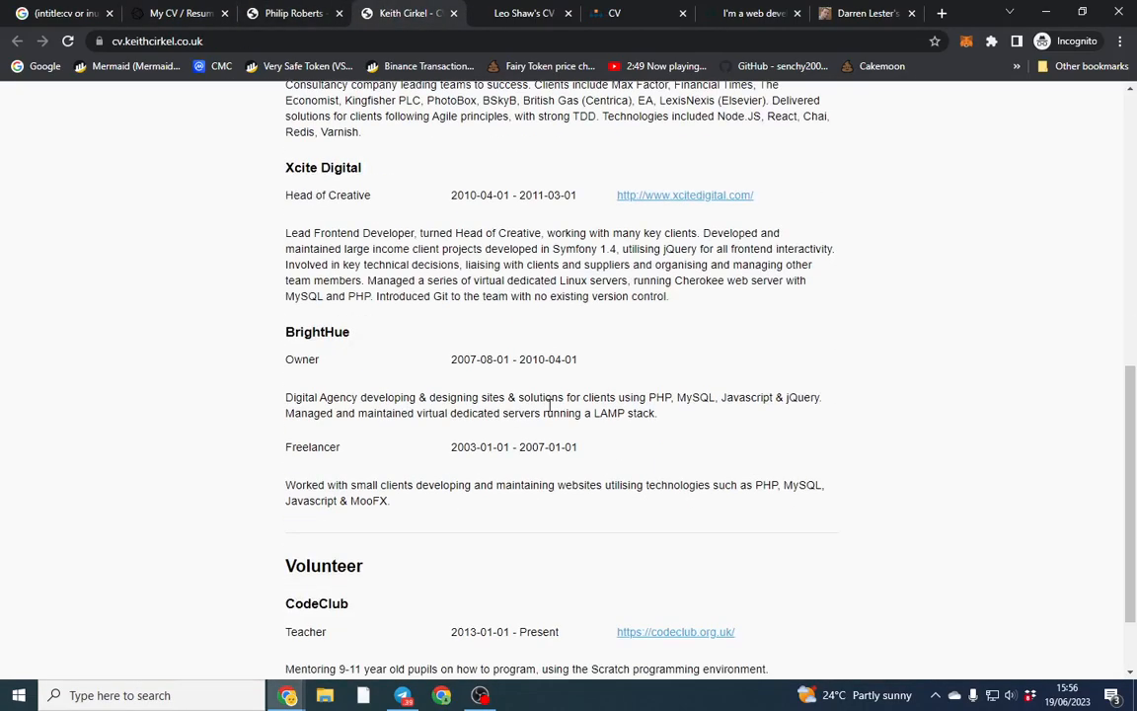
click(524, 13)
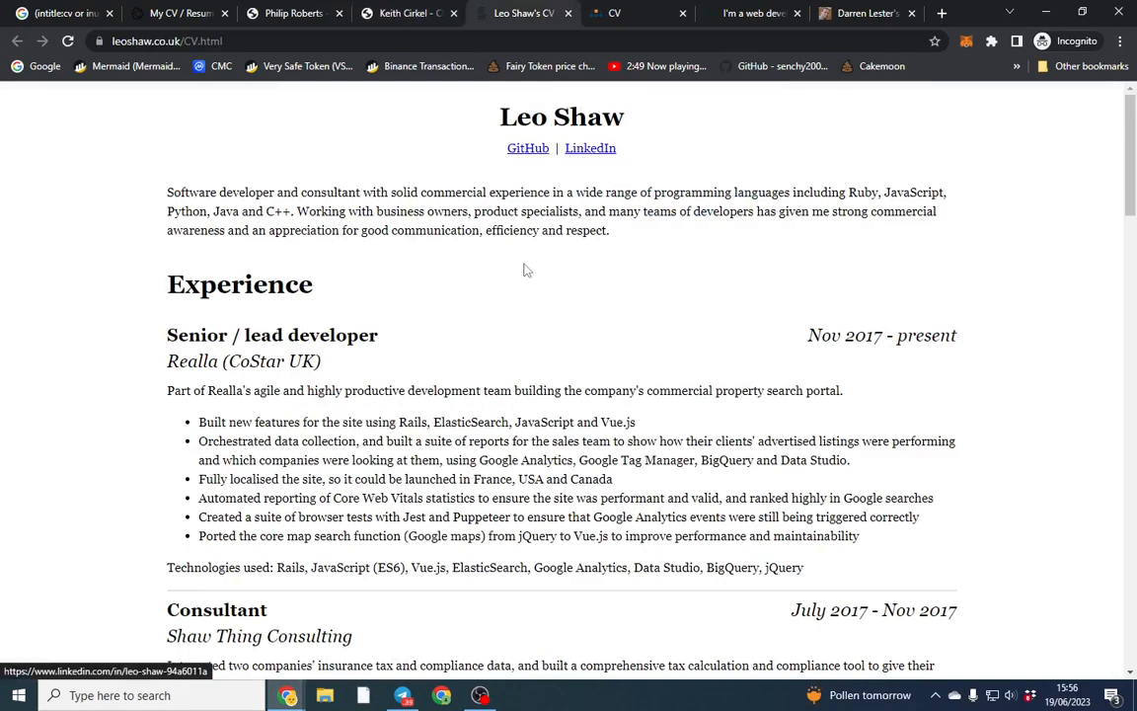
click(619, 13)
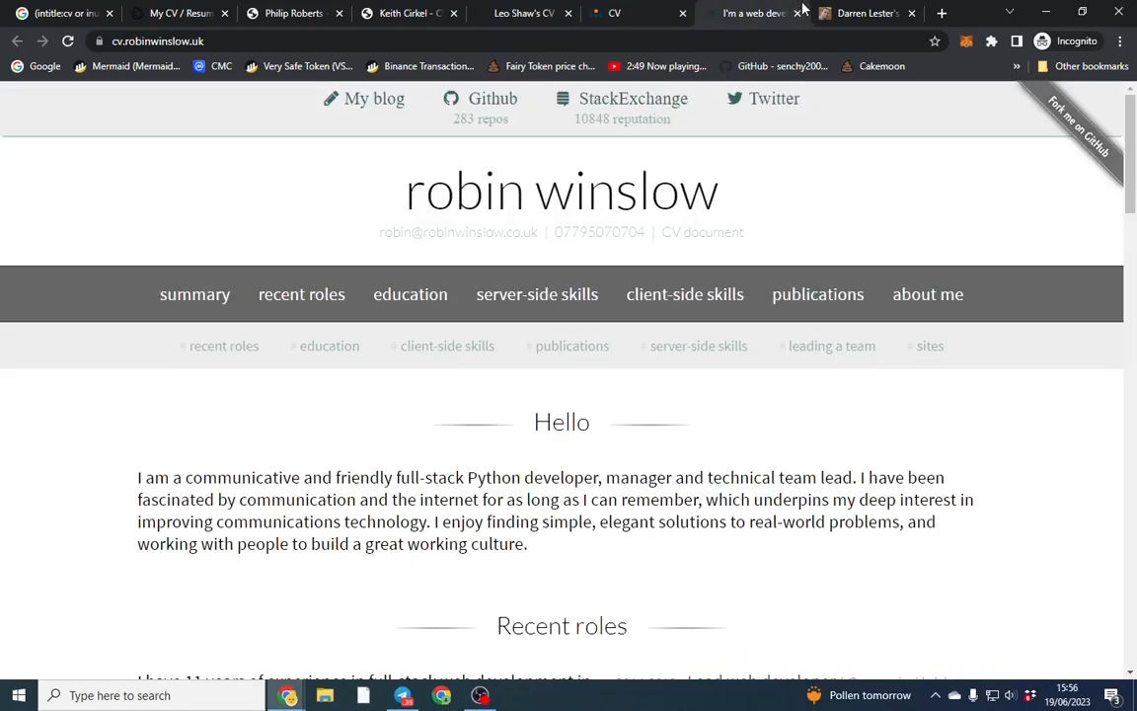
mouse_move(829, 165)
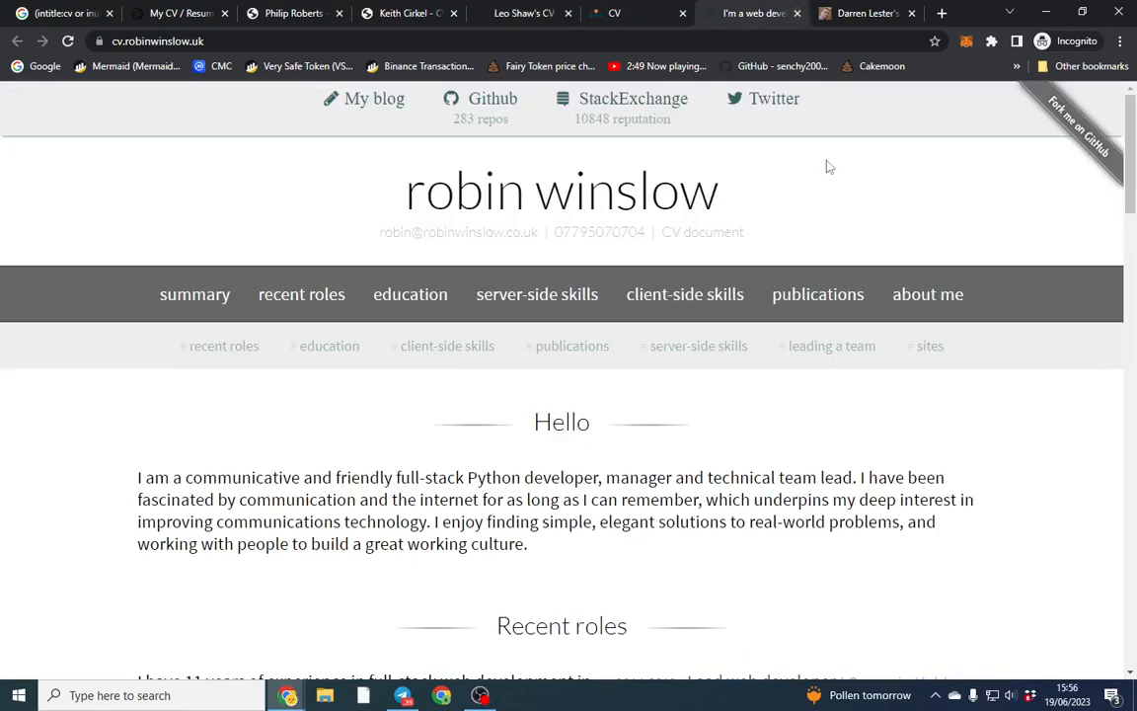
scroll(down, 3)
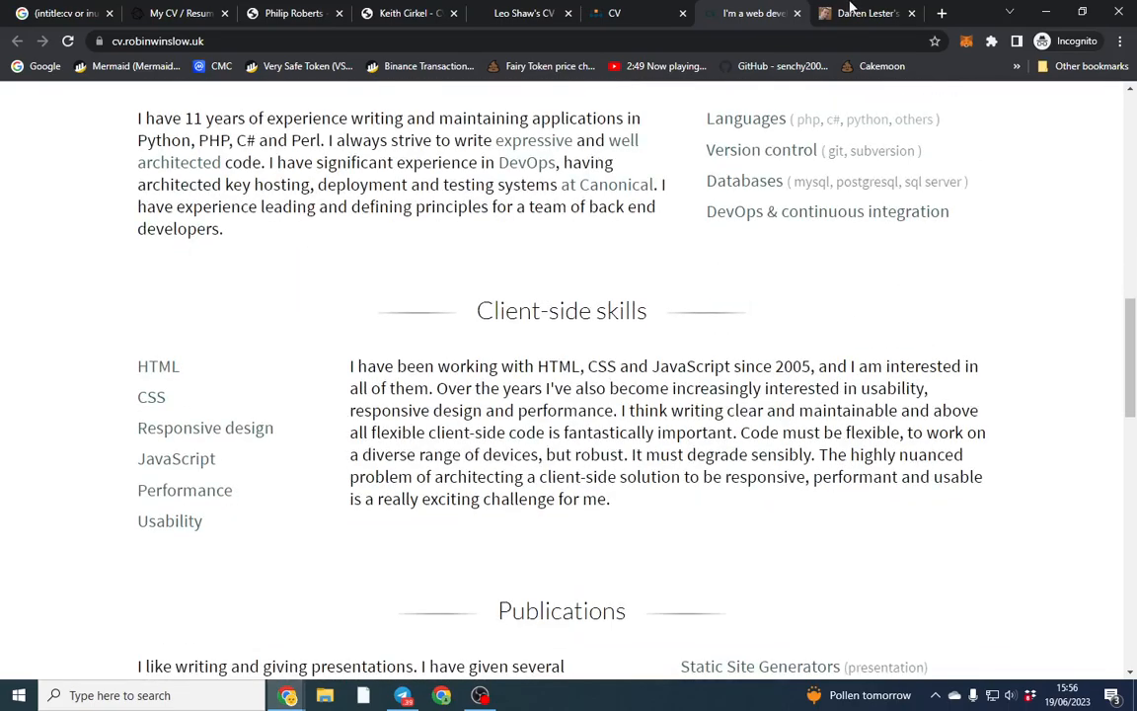
click(877, 13)
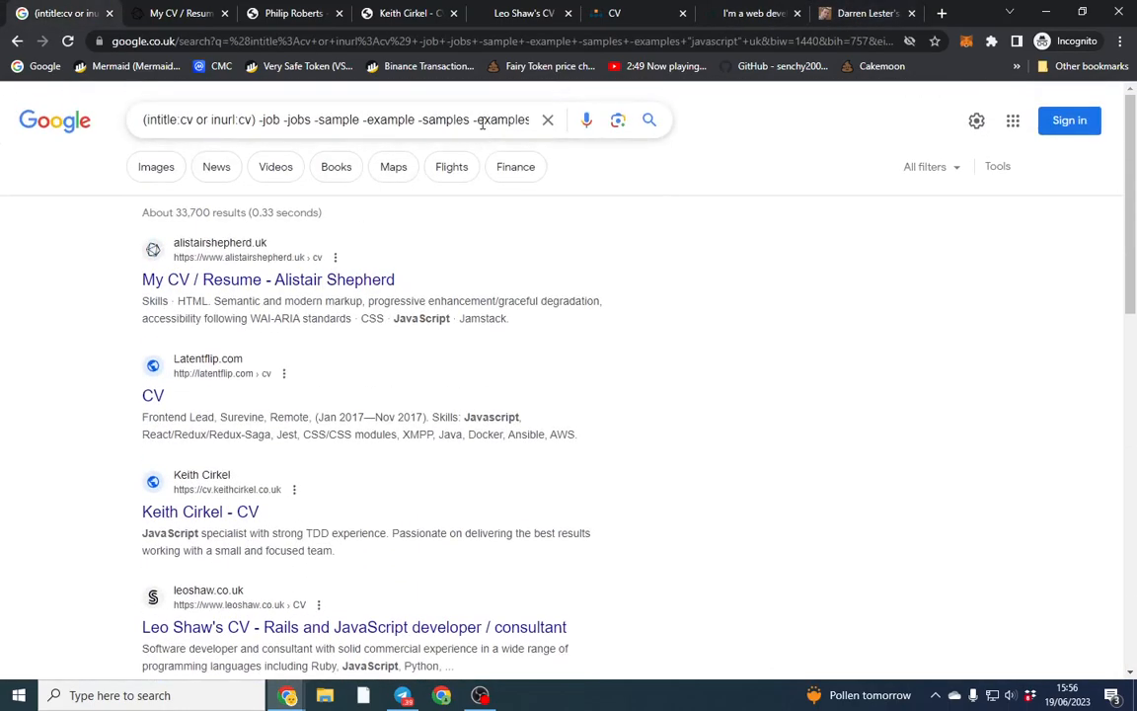
double_click(232, 136)
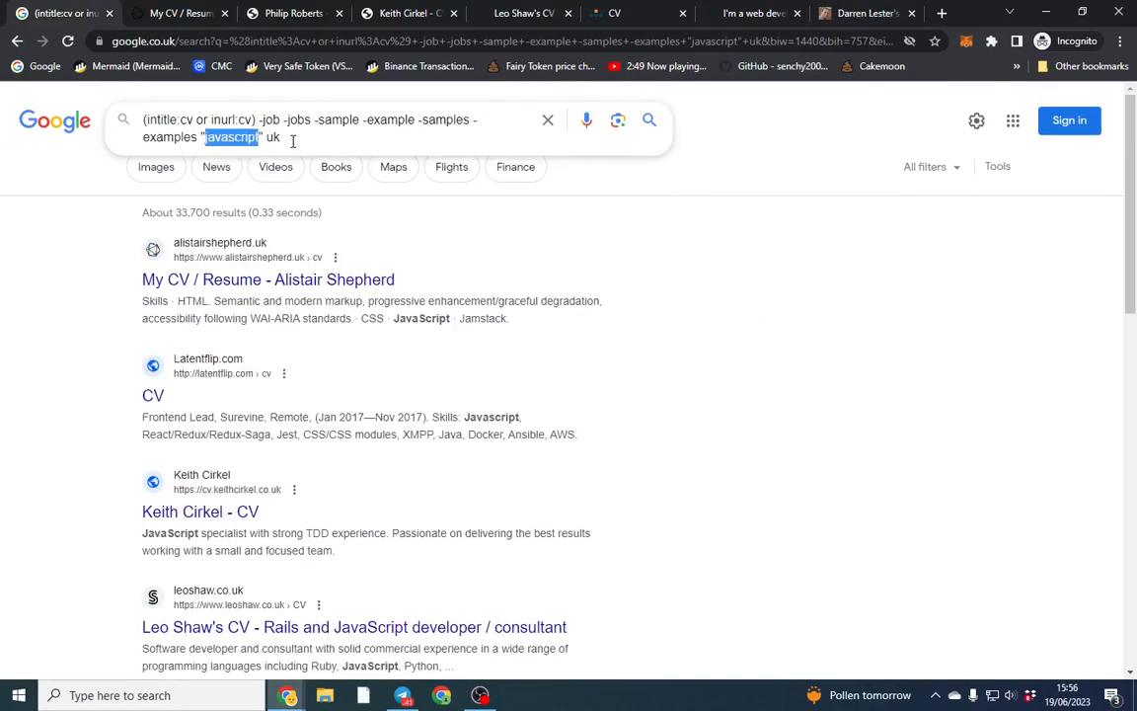
text(dod)
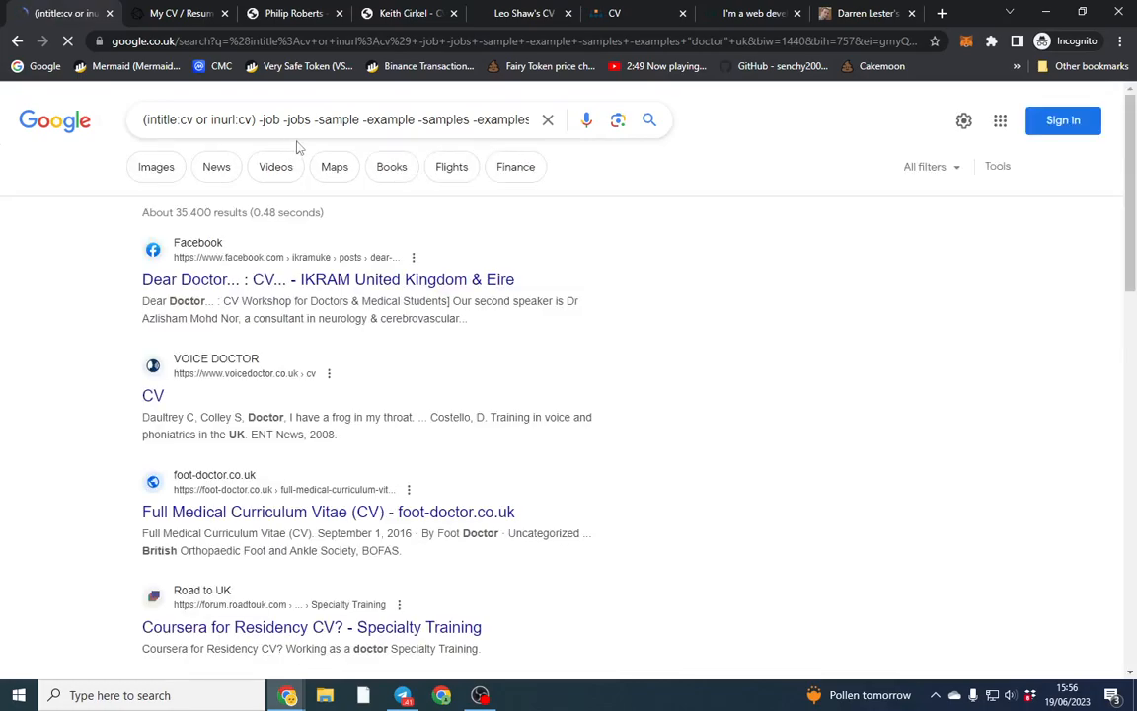
scroll(down, 3)
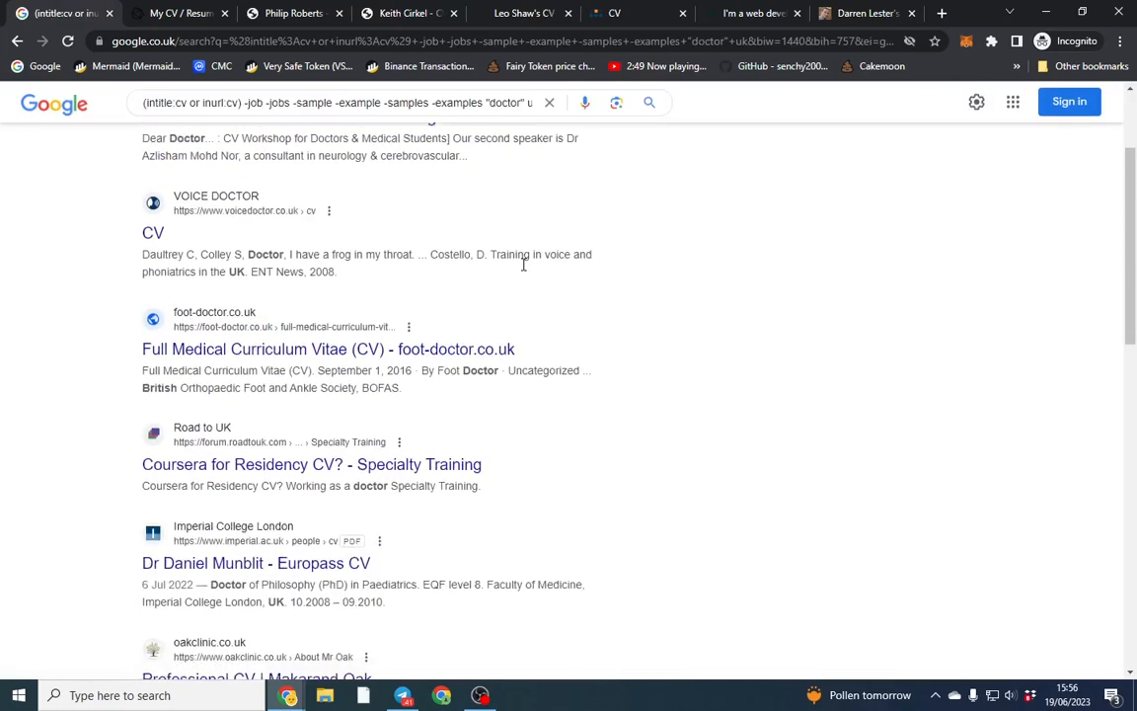
scroll(down, 3)
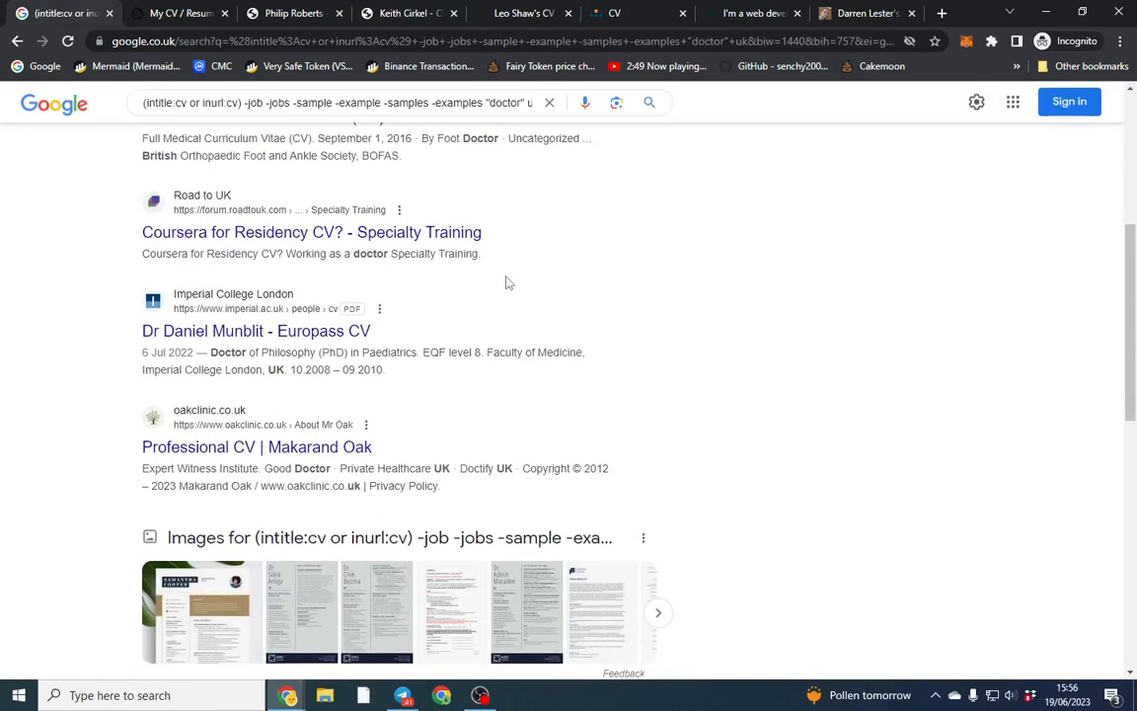
scroll(down, 3)
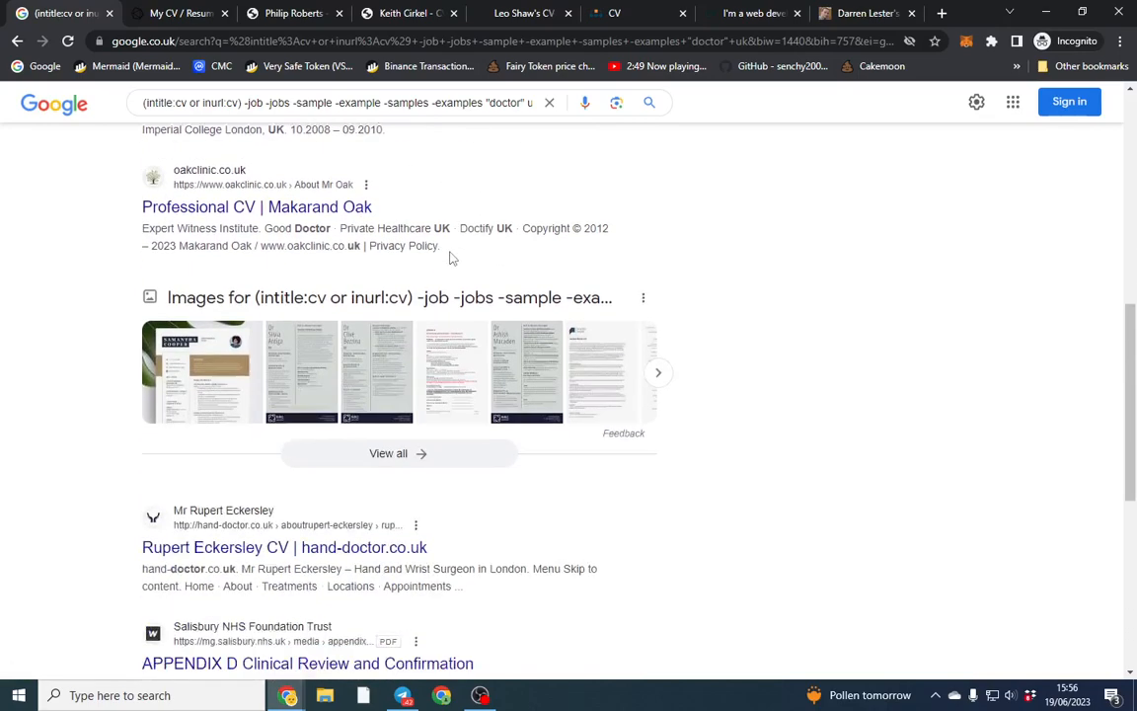
scroll(down, 3)
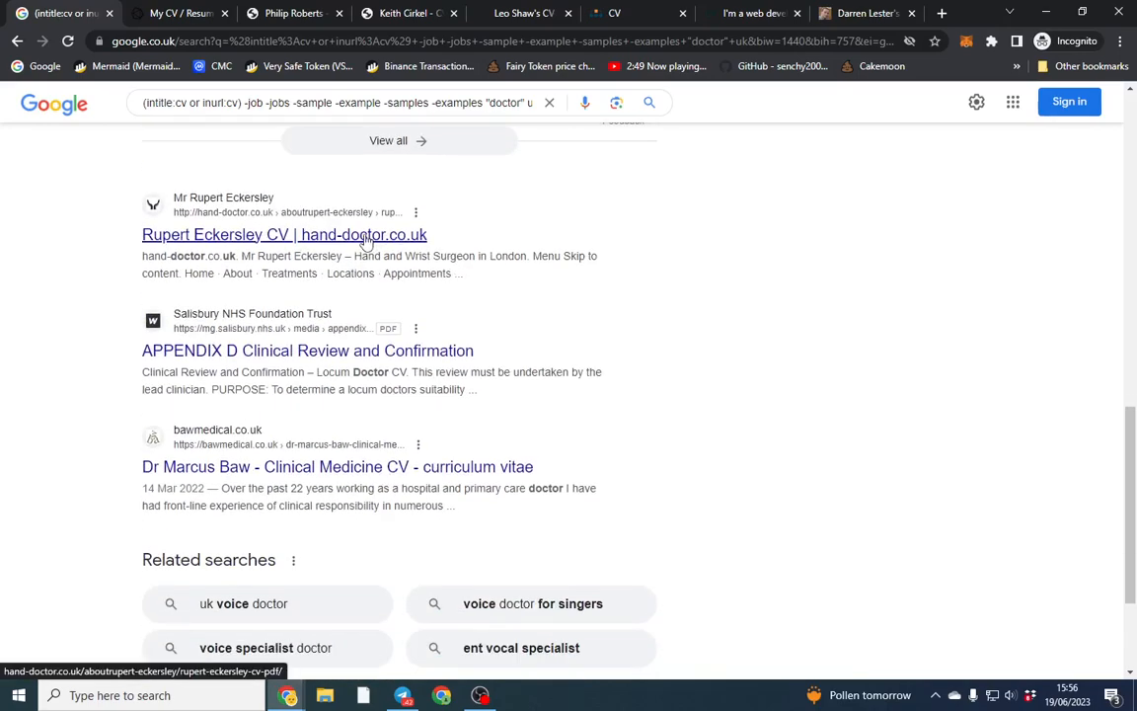
click(284, 234)
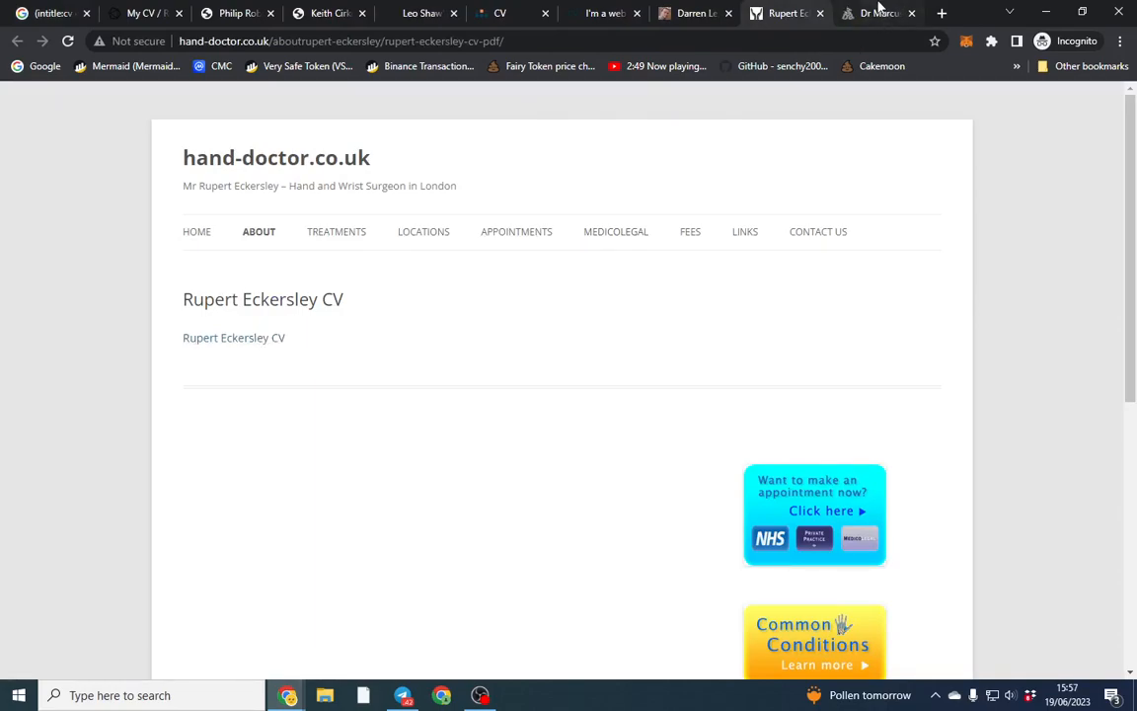
Step: Scroll through Dr Marcus Baw's clinical medicine CV in its tab
click(884, 12)
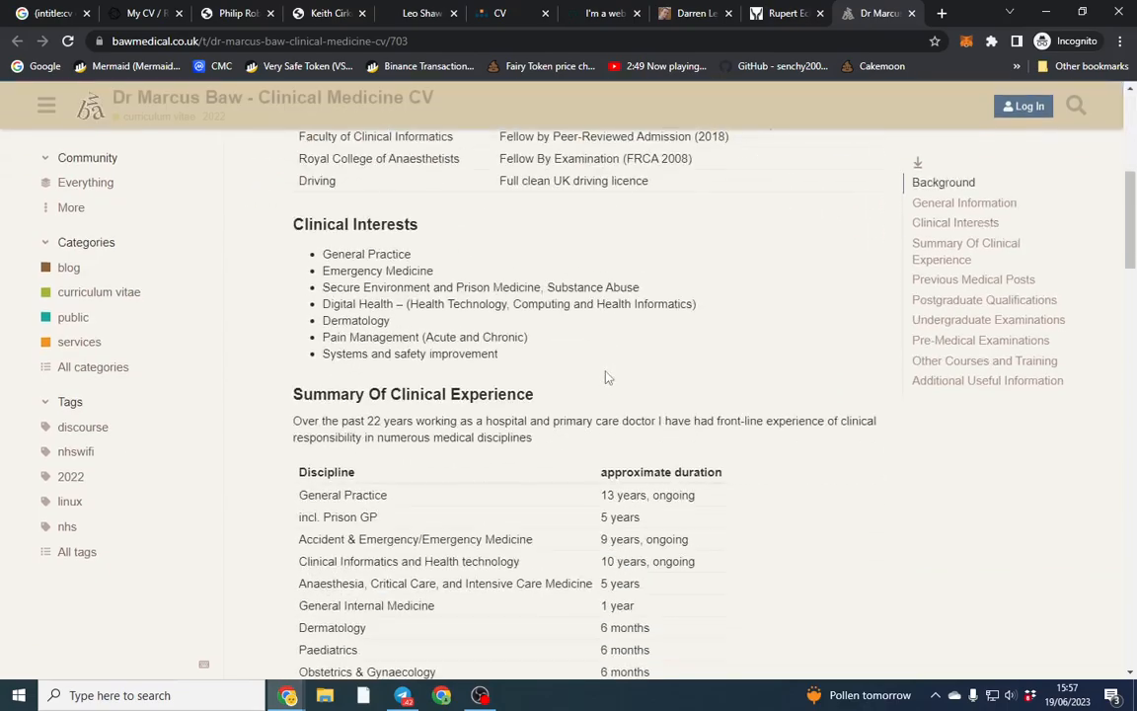
scroll(down, 3)
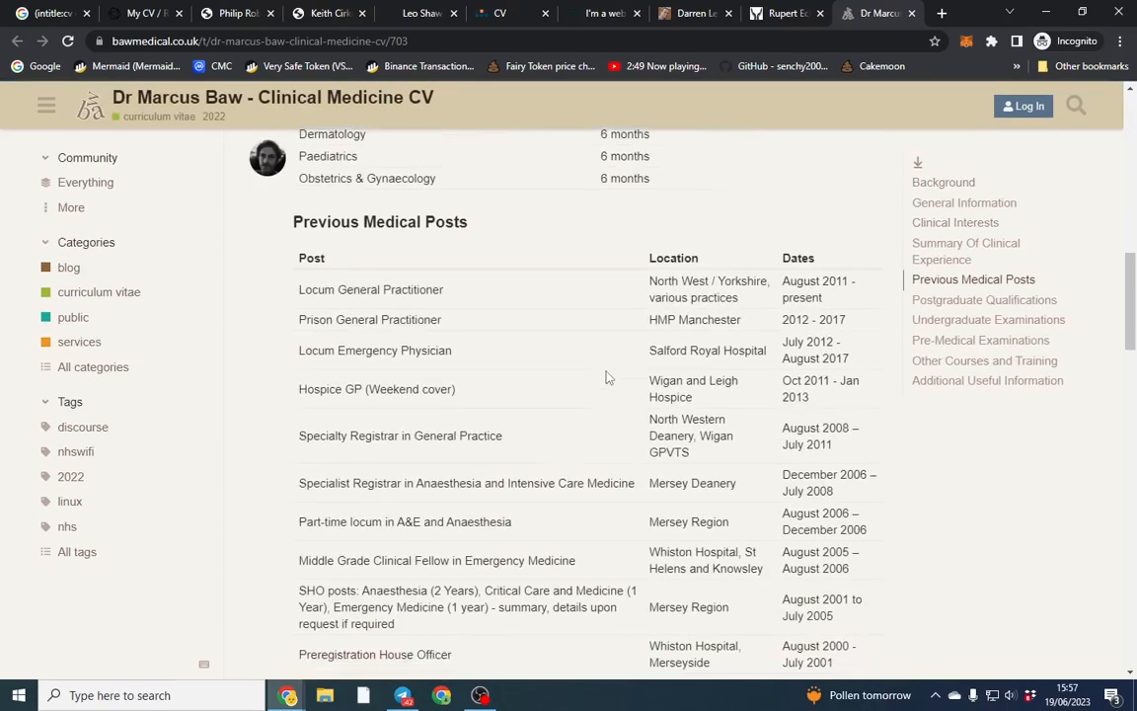
scroll(down, 3)
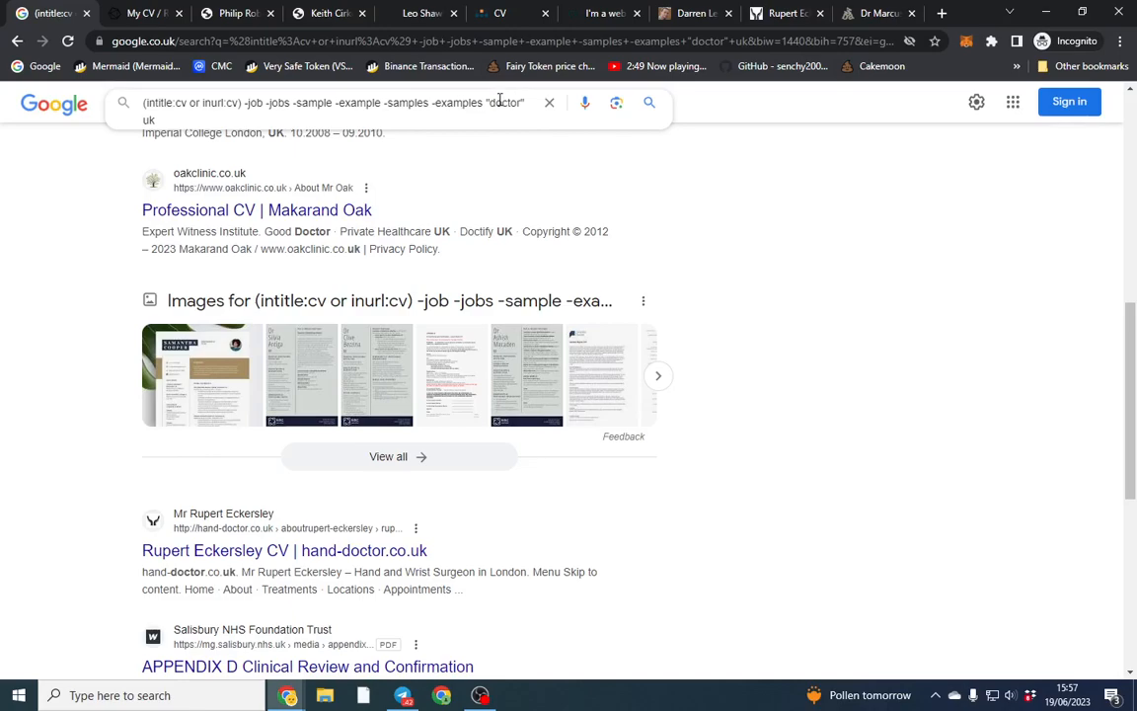
double_click(502, 103)
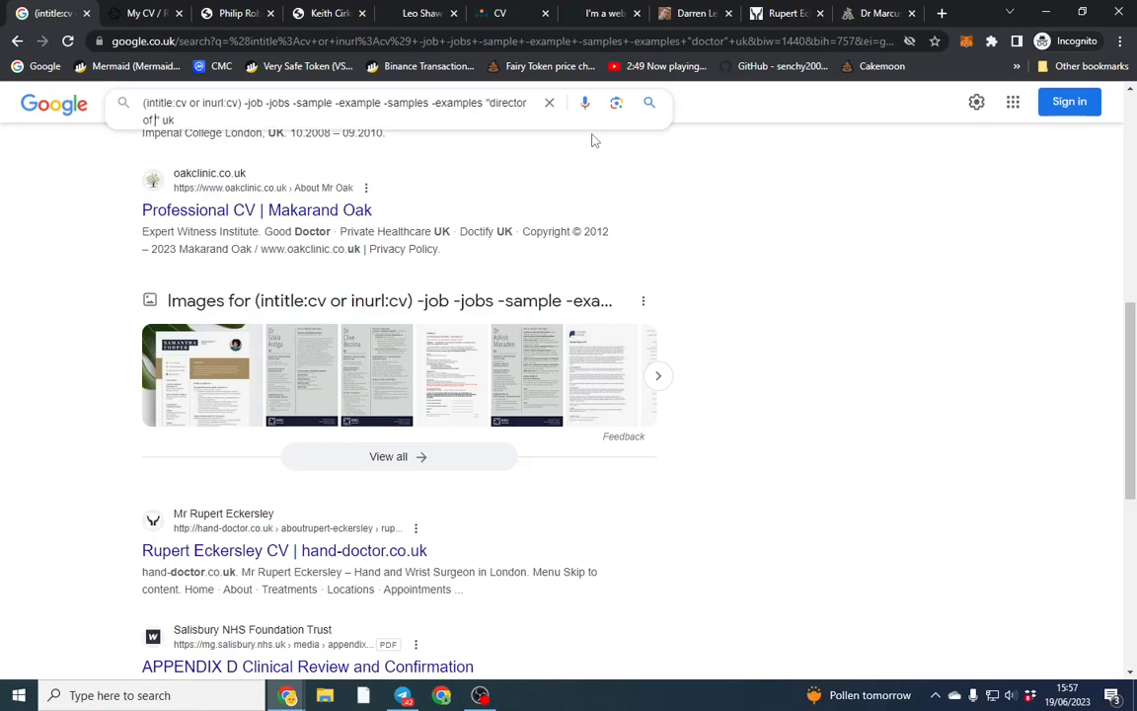
text(g)
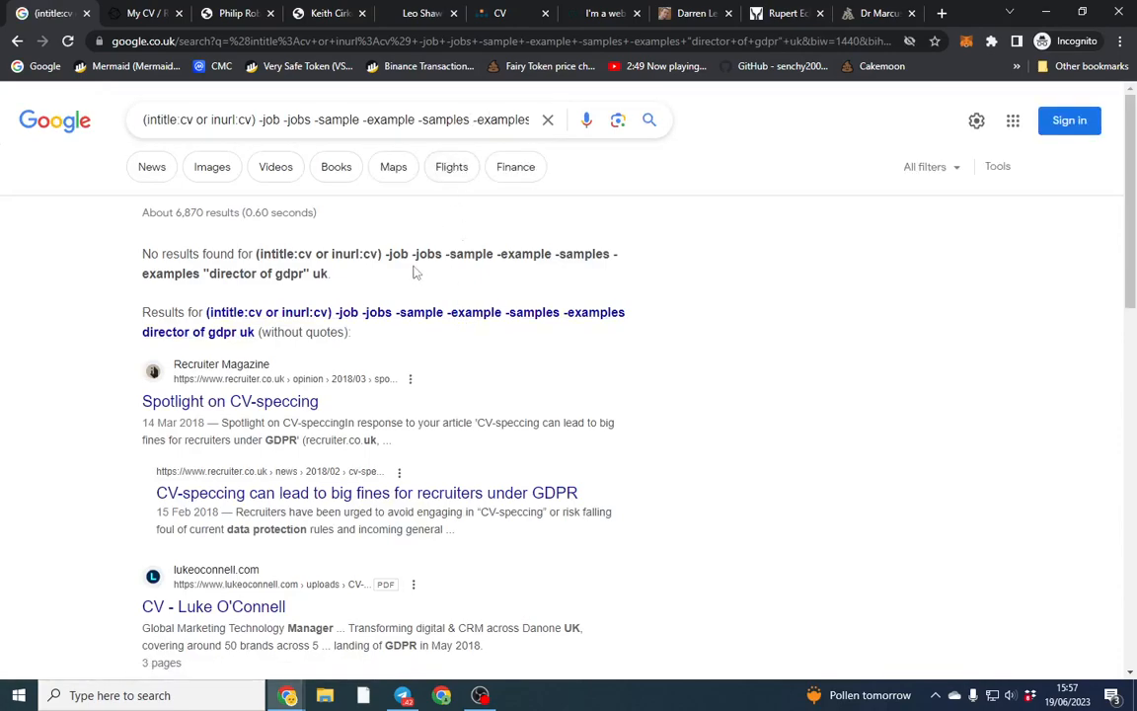
scroll(down, 3)
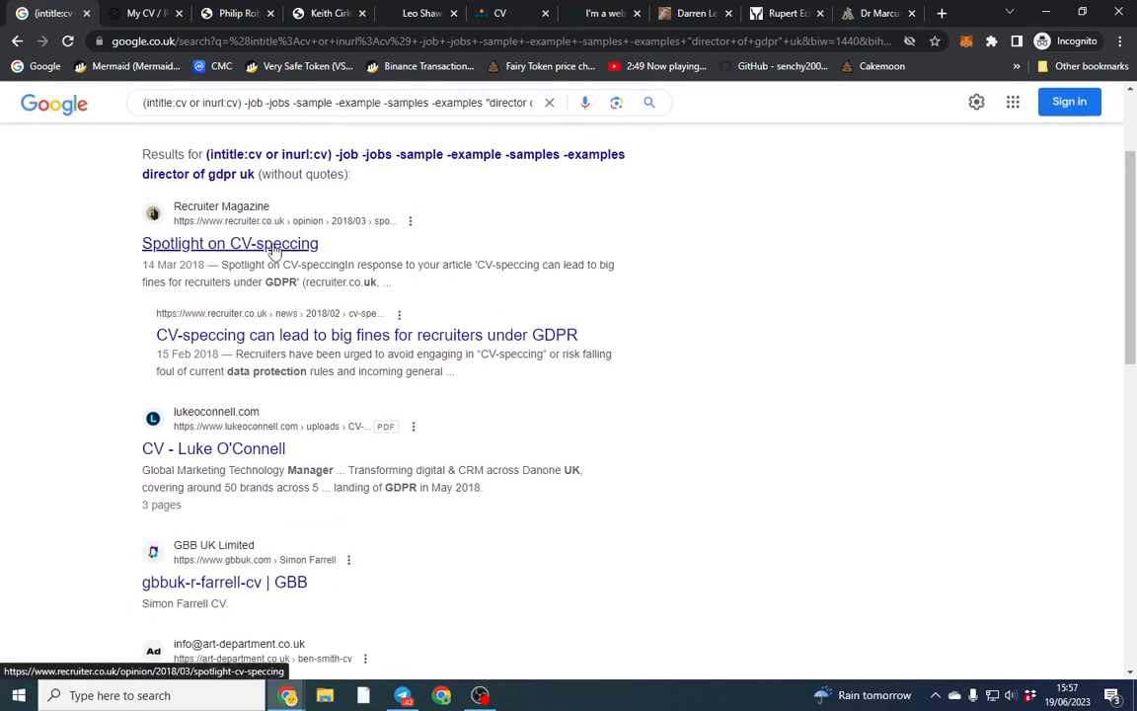
scroll(down, 3)
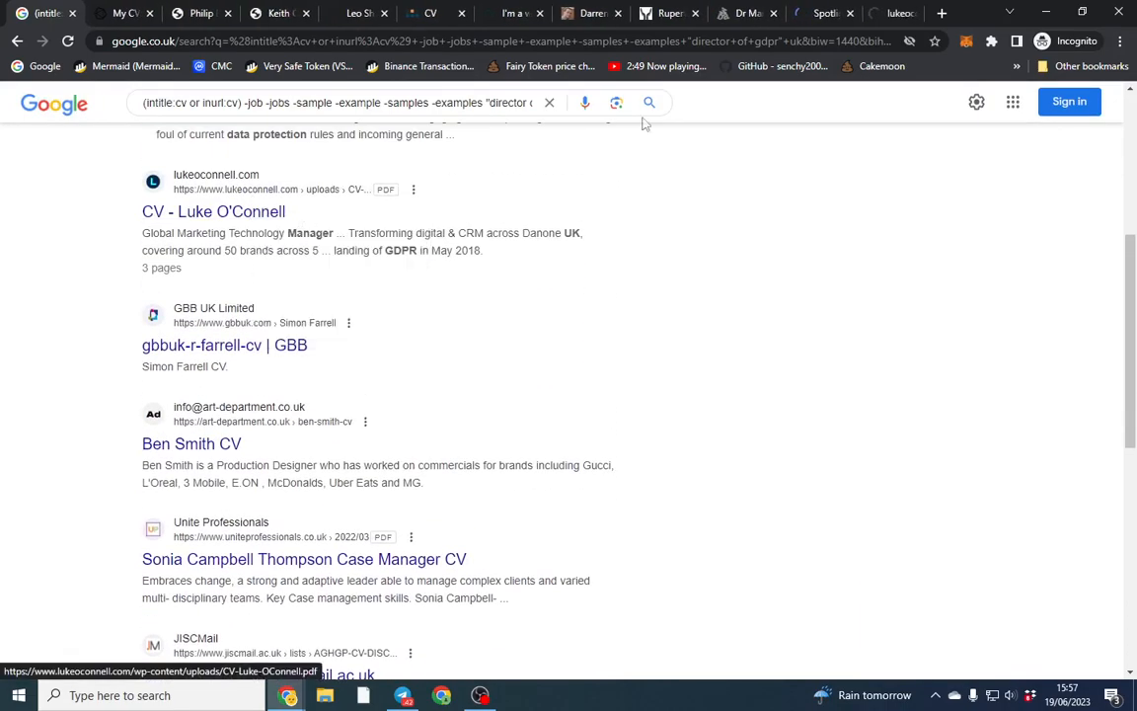
click(214, 211)
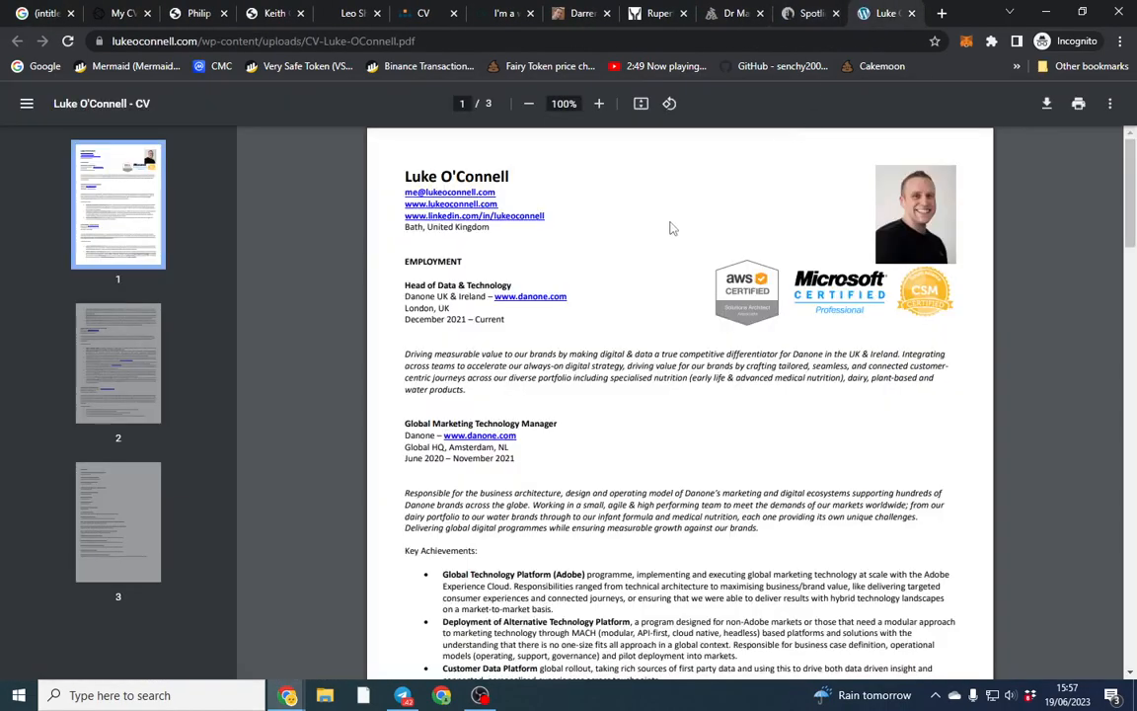
scroll(down, 3)
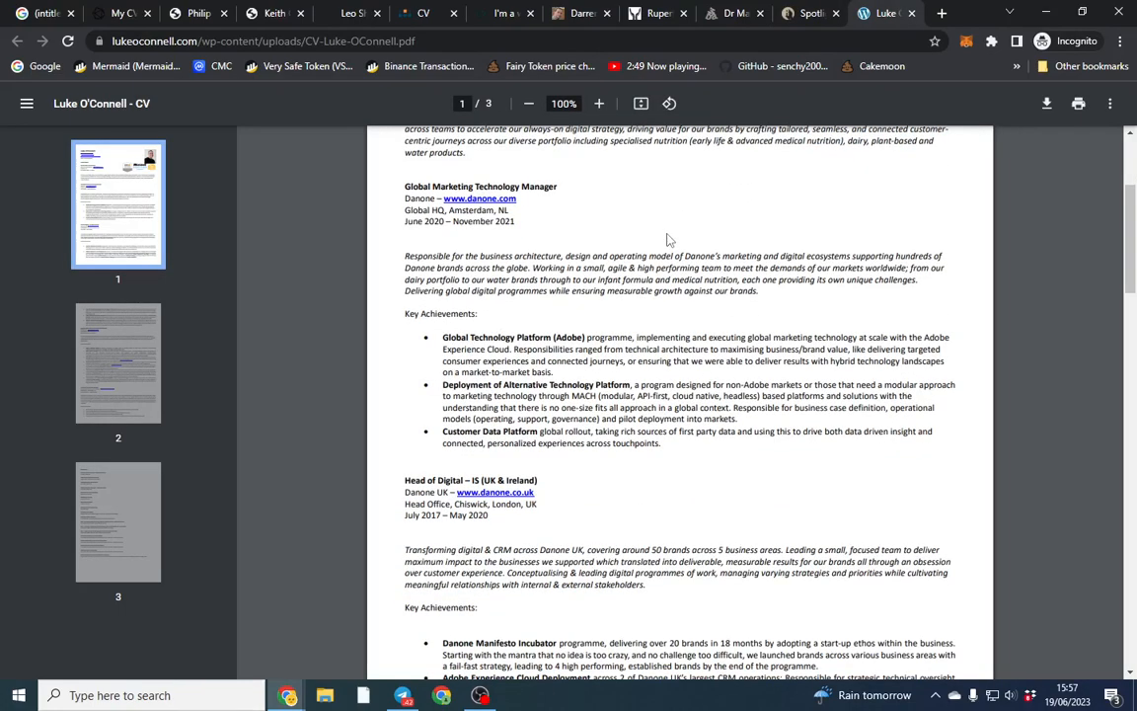
scroll(down, 3)
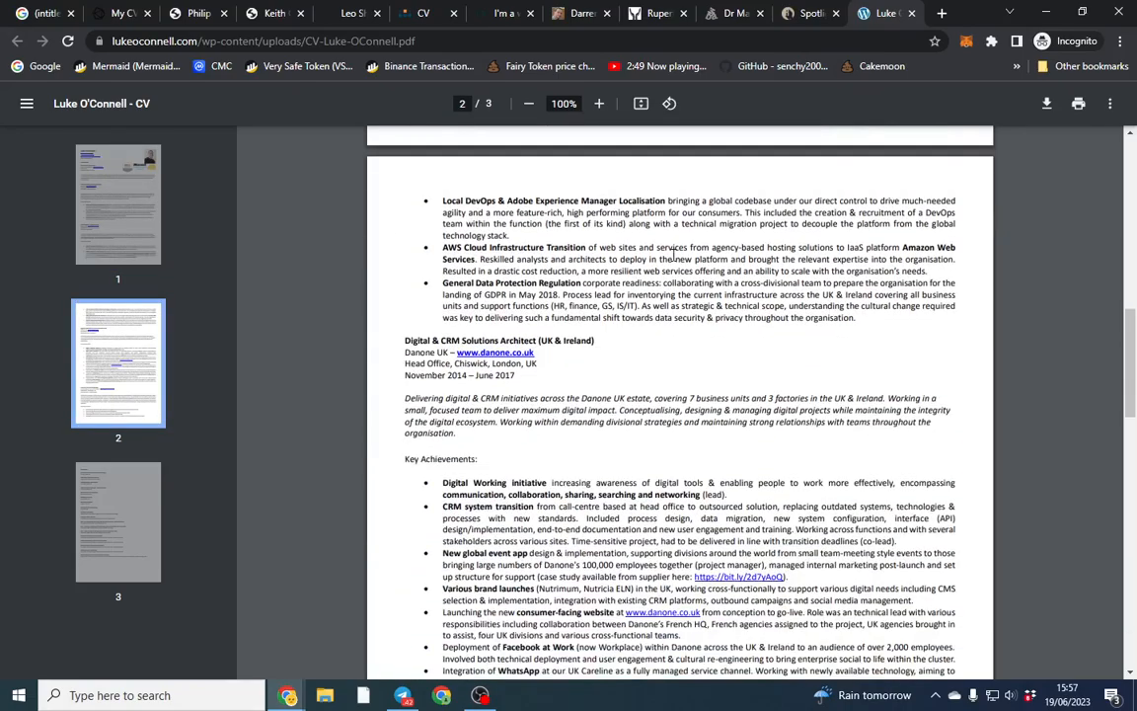